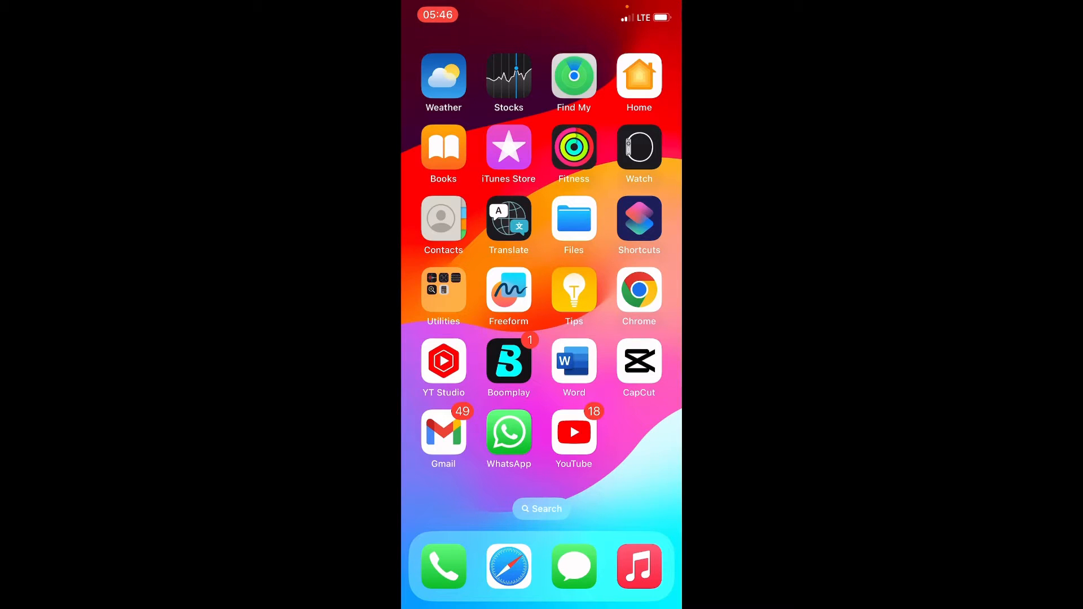
Step: Launch WhatsApp and open the chat whose last message is onlinemoney.pdf
{"action": "left_click", "coordinate": [509, 433]}
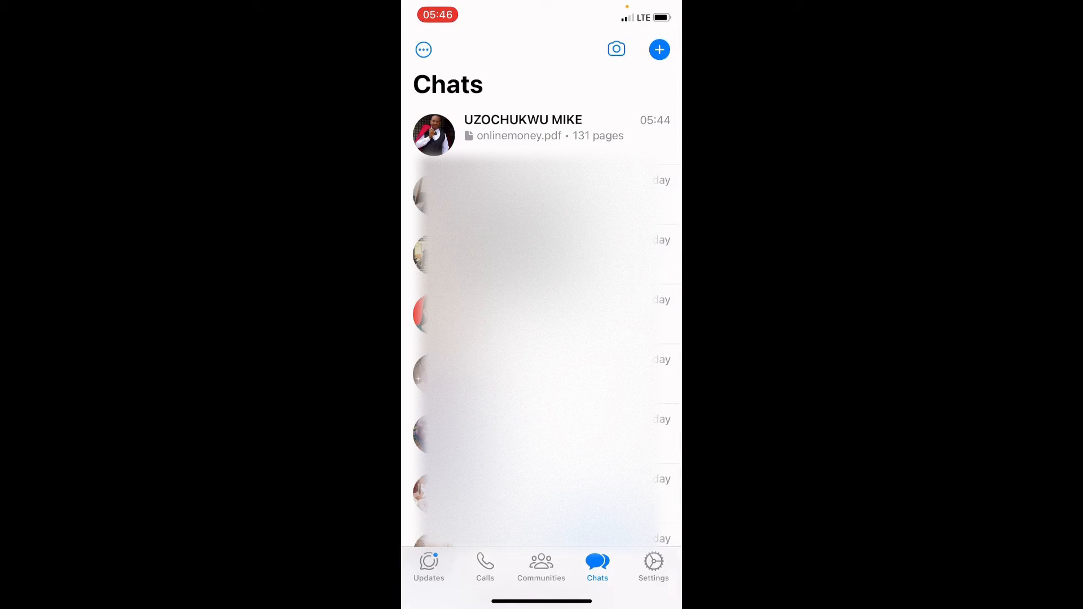
{"action": "left_click", "coordinate": [521, 127]}
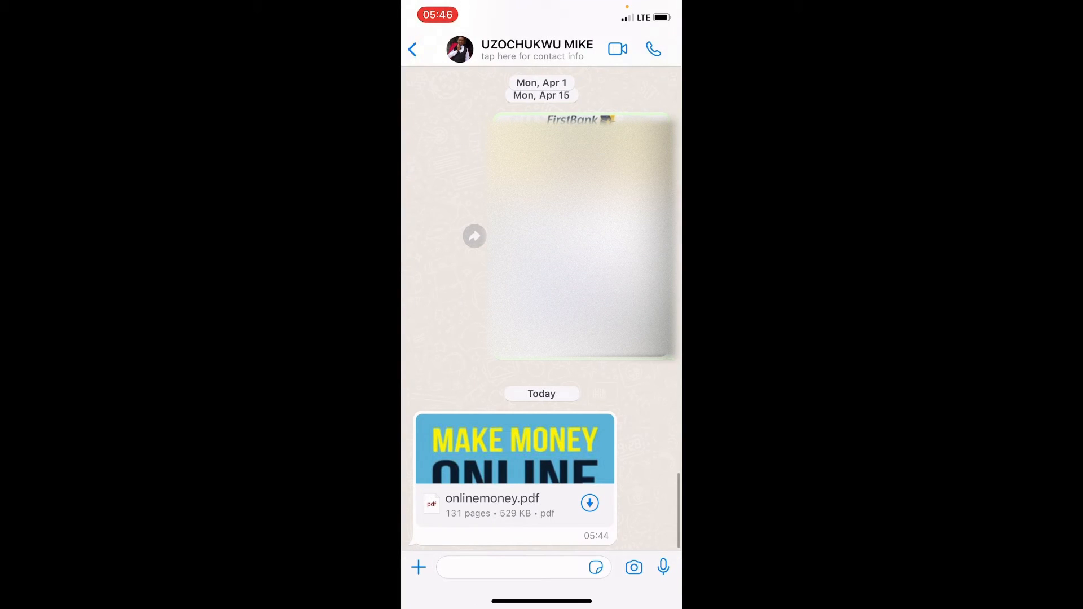
{"action": "left_click", "coordinate": [589, 503]}
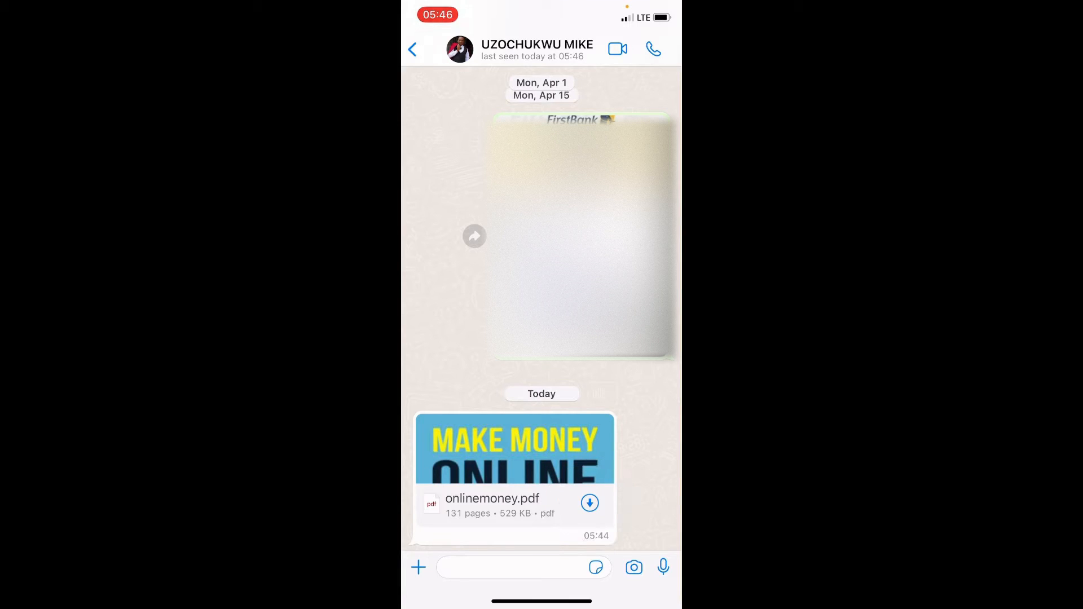
Step: Long-press the onlinemoney.pdf message and choose More so it gets a check mark
{"action": "left_click", "coordinate": [589, 503]}
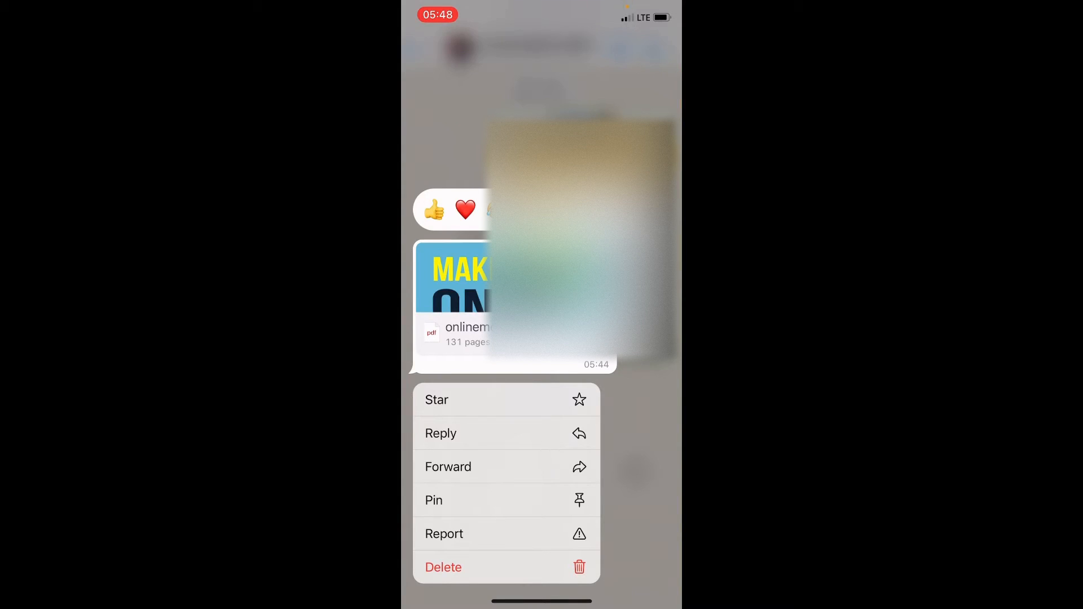
{"action": "left_click", "coordinate": [448, 466]}
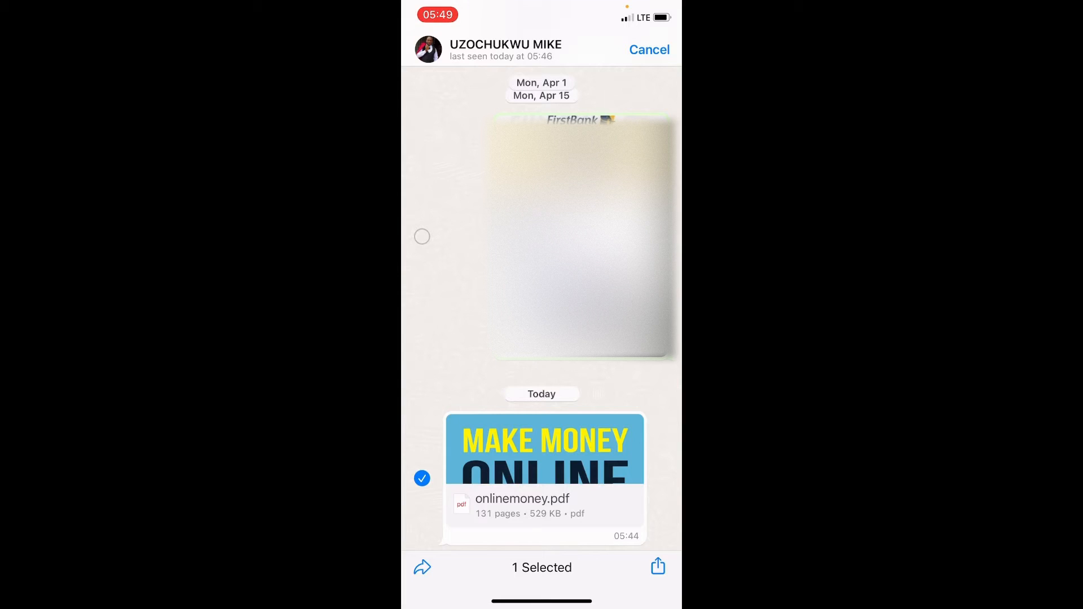
Step: Share the chosen PDF and use Save to Files to store it on the phone
{"action": "left_click", "coordinate": [657, 567]}
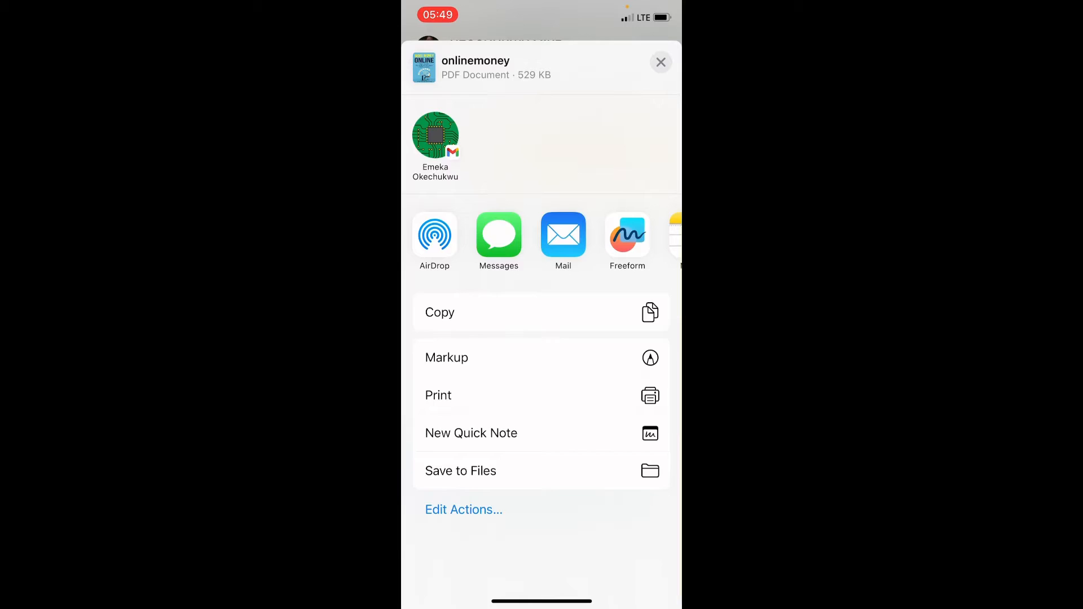
{"action": "left_click", "coordinate": [460, 471]}
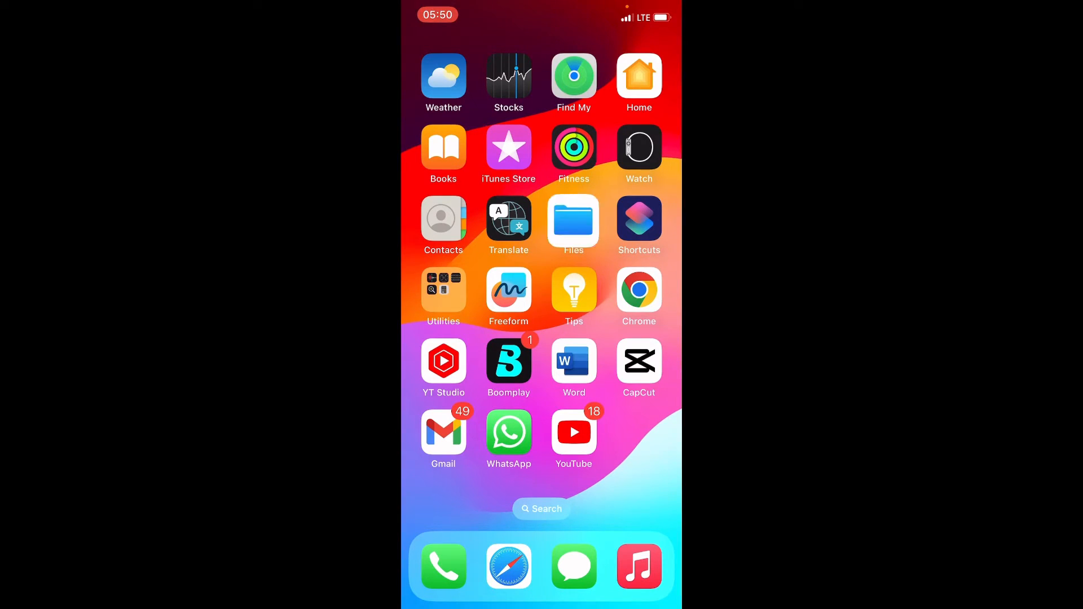
Step: Browse On My iPhone in Files to see the Word folder and the saved onlinemoney PDF
{"action": "left_click", "coordinate": [573, 222]}
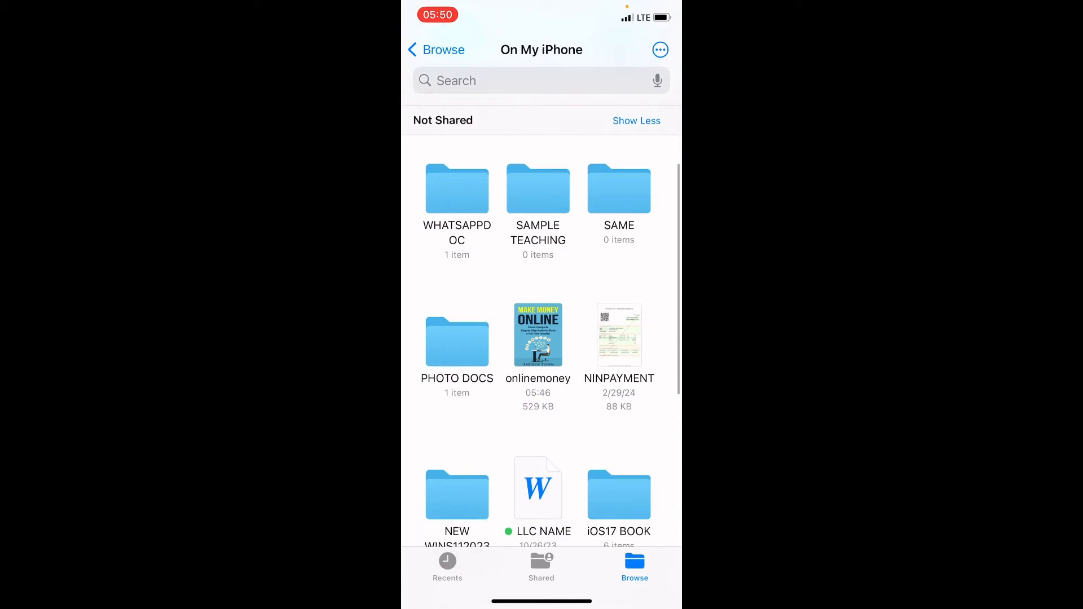
{"action": "scroll", "scroll_direction": "up", "scroll_amount": 3}
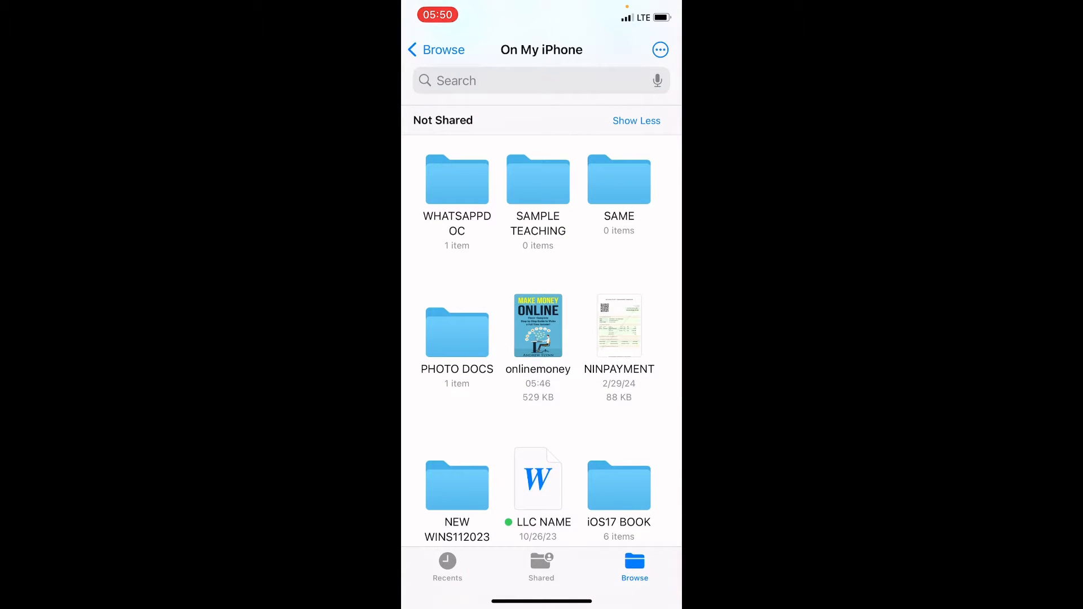
{"action": "scroll", "scroll_direction": "up", "scroll_amount": 3}
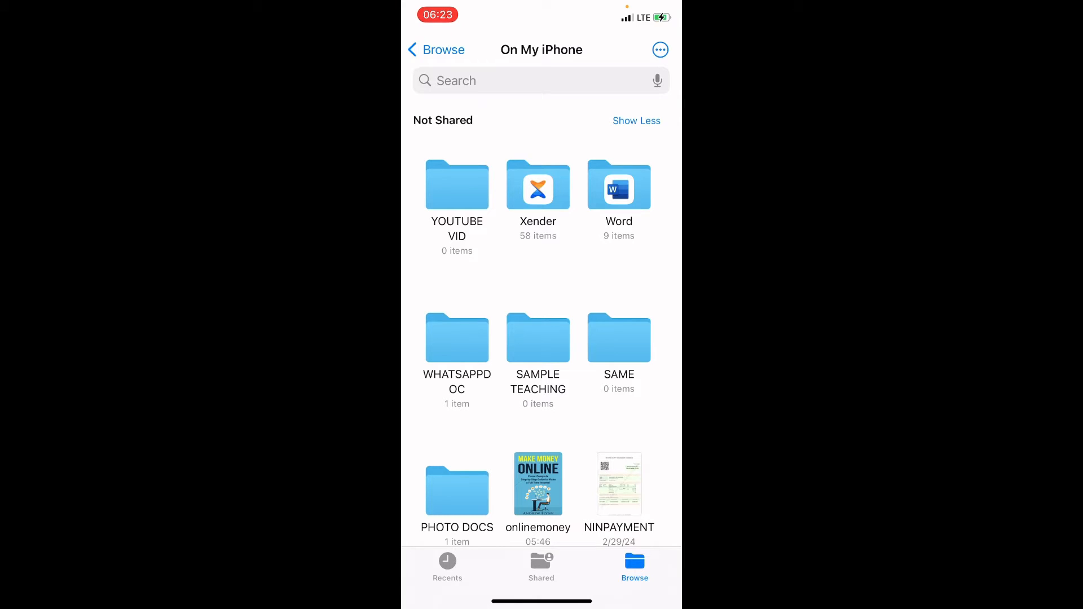
{"action": "scroll", "scroll_direction": "up", "scroll_amount": 3}
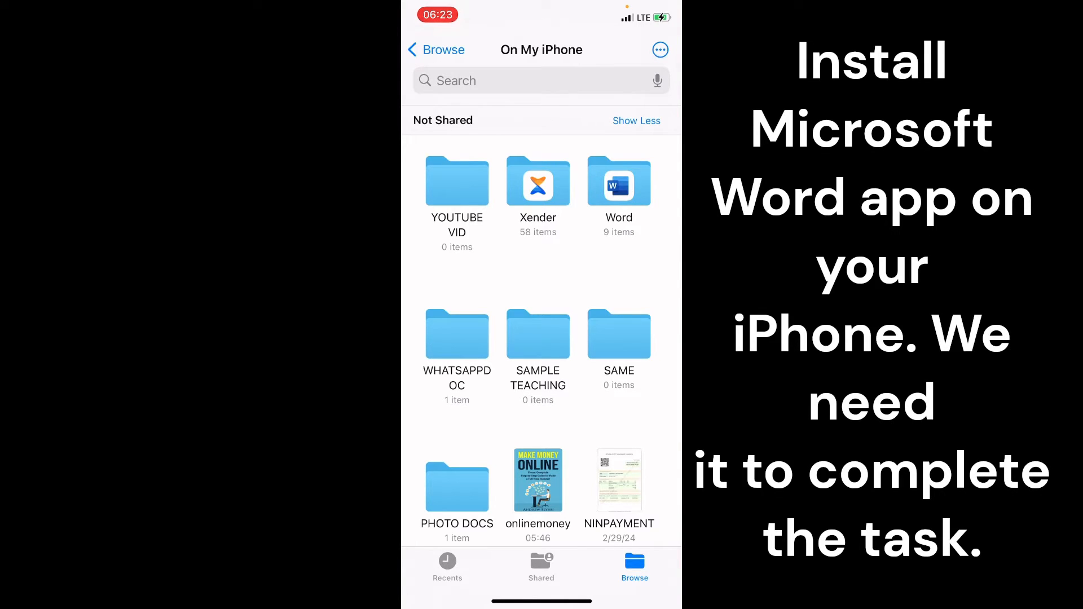
{"action": "scroll", "scroll_direction": "down", "scroll_amount": 3}
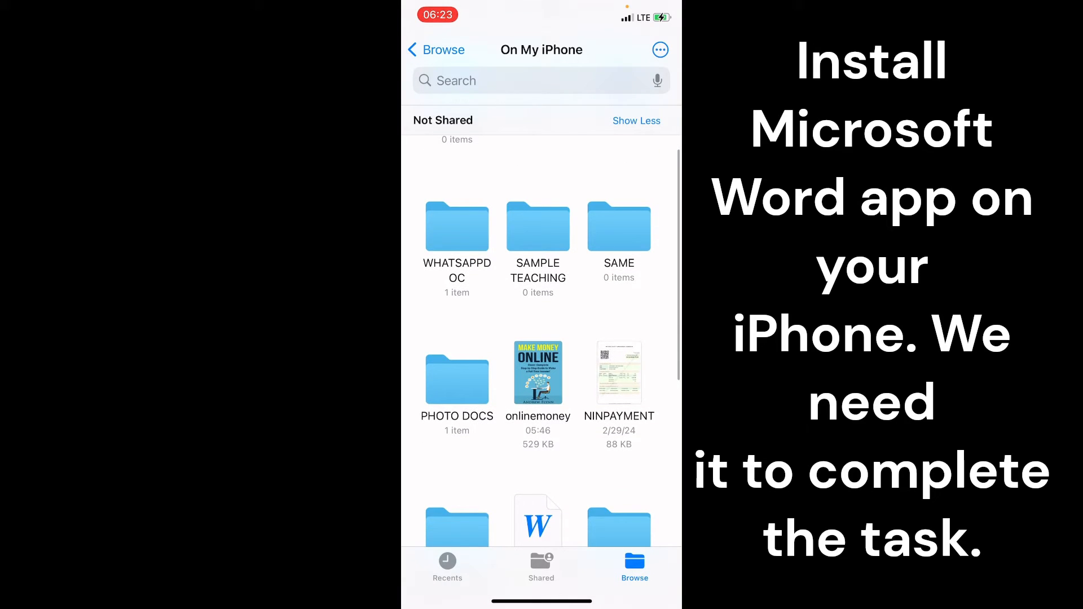
{"action": "scroll", "scroll_direction": "up", "scroll_amount": 3}
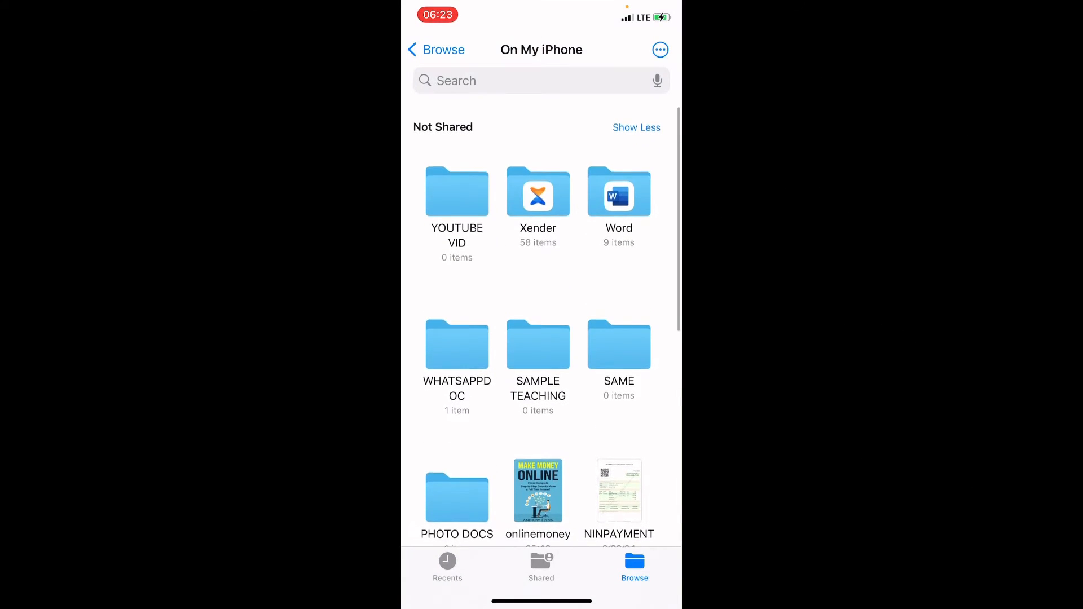
{"action": "scroll", "scroll_direction": "up", "scroll_amount": 3}
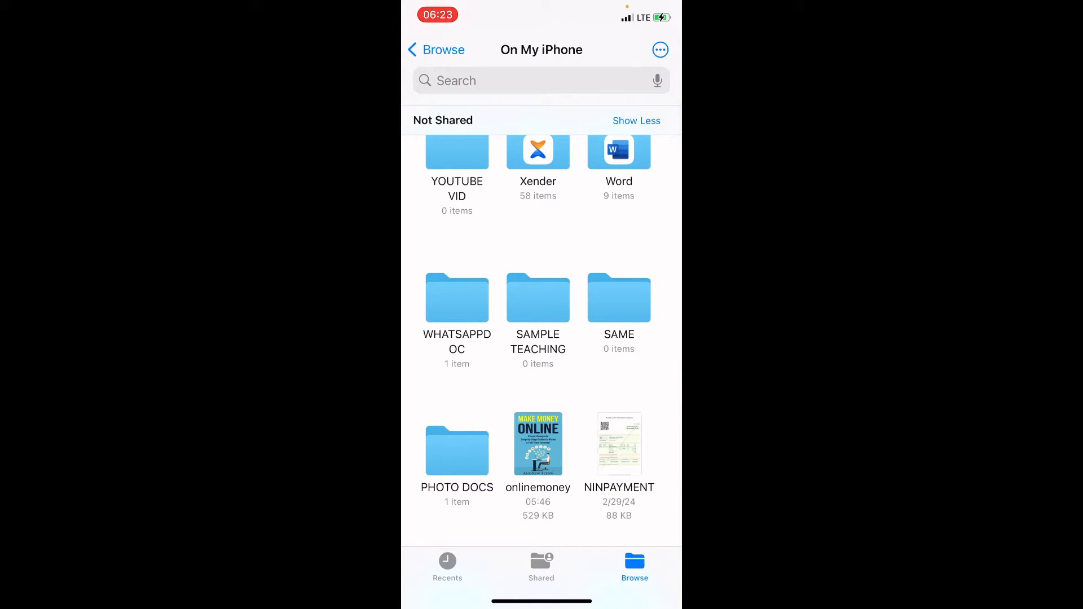
{"action": "scroll", "scroll_direction": "down", "scroll_amount": 3}
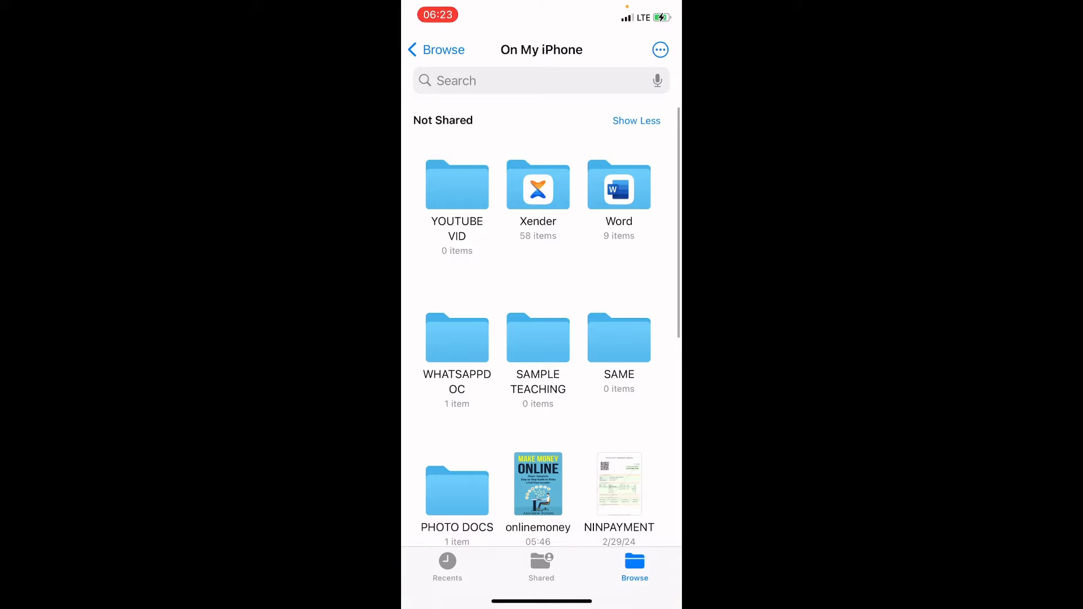
{"action": "scroll", "scroll_direction": "up", "scroll_amount": 3}
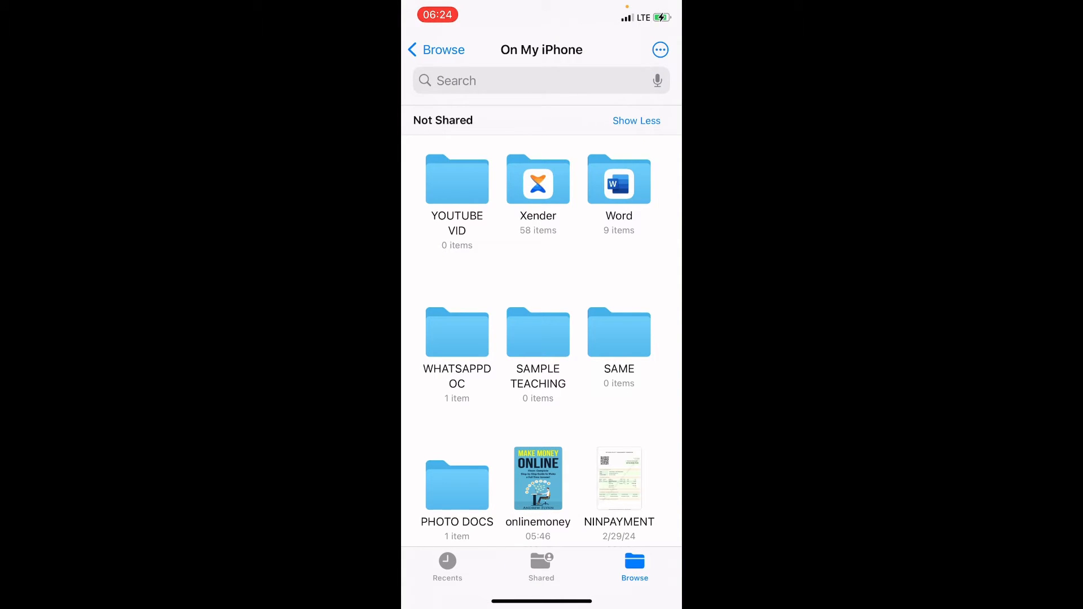
Step: Go into the Word folder and locate the onlinemoney PDF inside it
{"action": "left_click", "coordinate": [618, 183]}
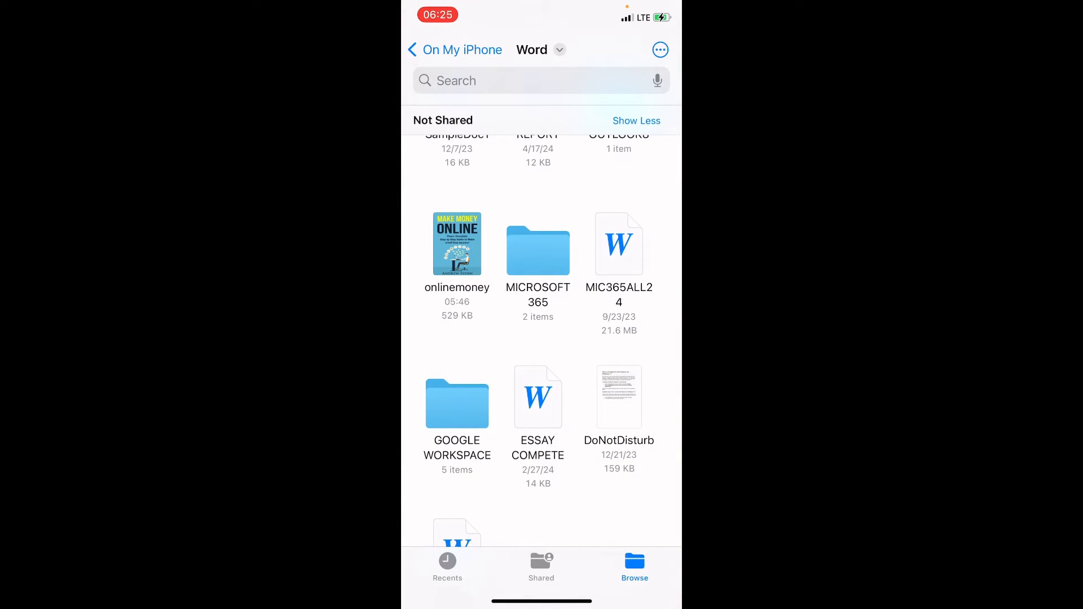
{"action": "scroll", "scroll_direction": "up", "scroll_amount": 3}
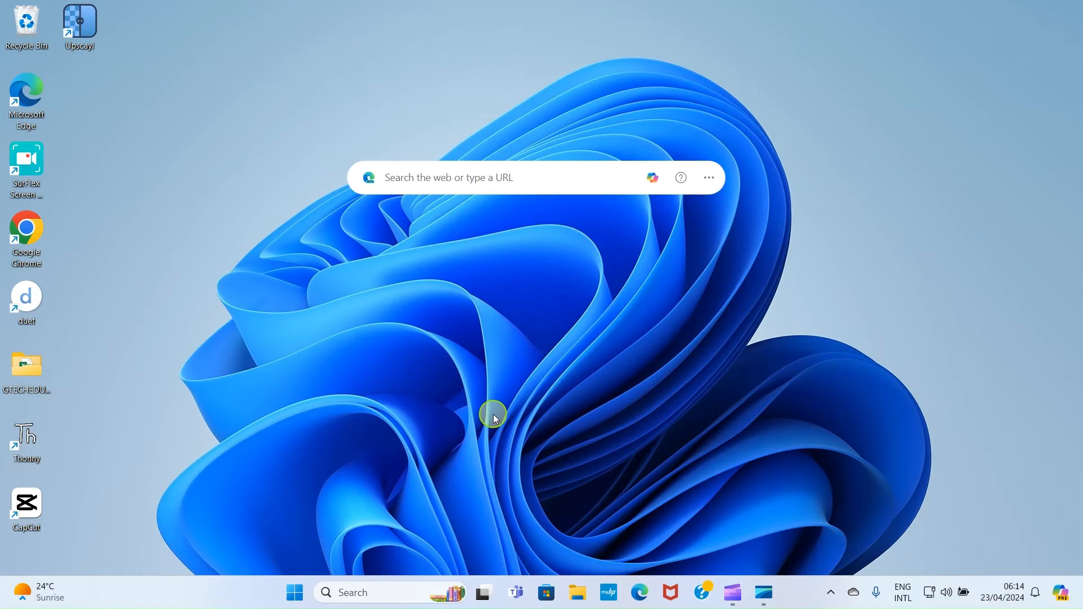
{"action": "mouse_move", "coordinate": [486, 404]}
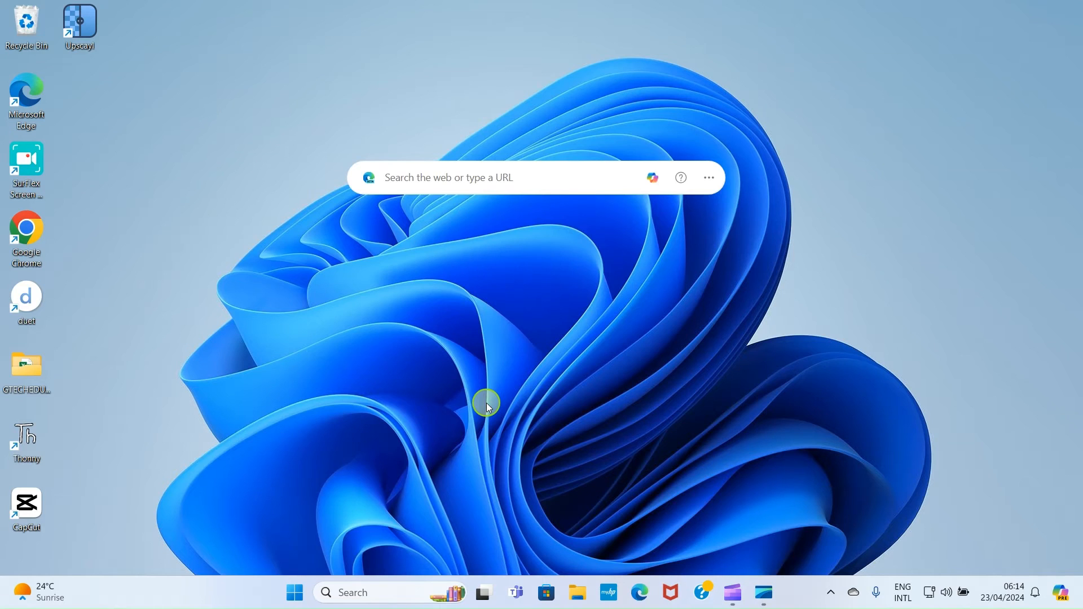
{"action": "mouse_move", "coordinate": [332, 592]}
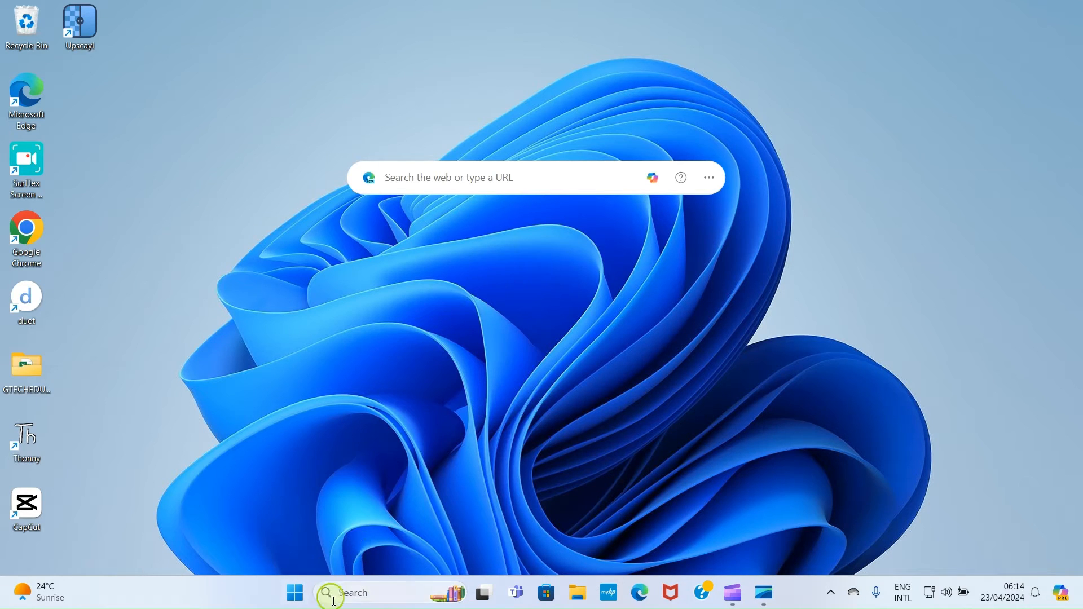
Step: Start a search from the Windows taskbar on the bare desktop
{"action": "left_click", "coordinate": [329, 593]}
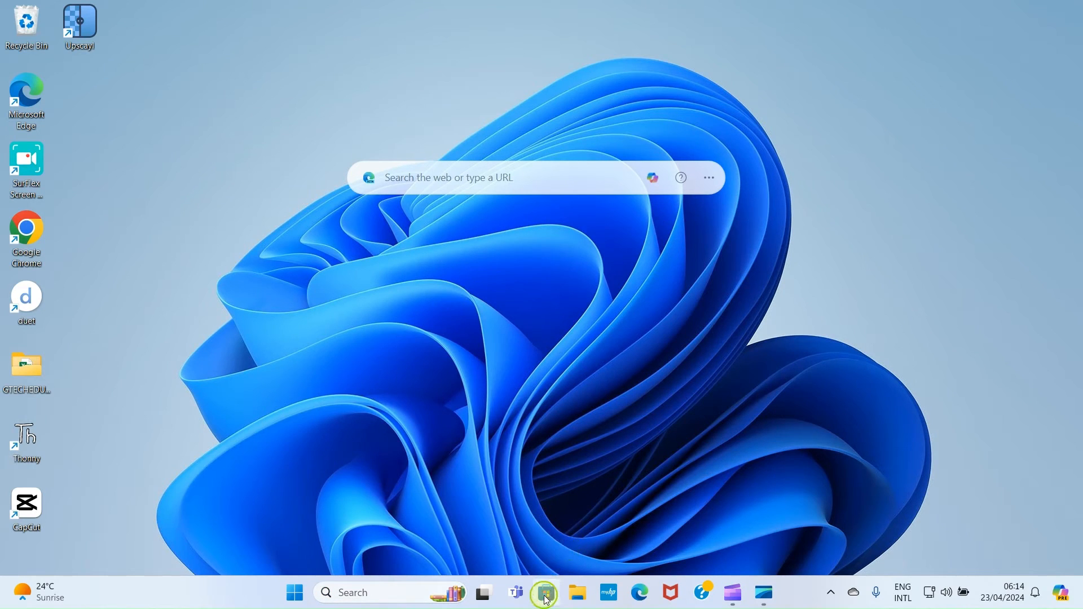
{"action": "mouse_move", "coordinate": [544, 592]}
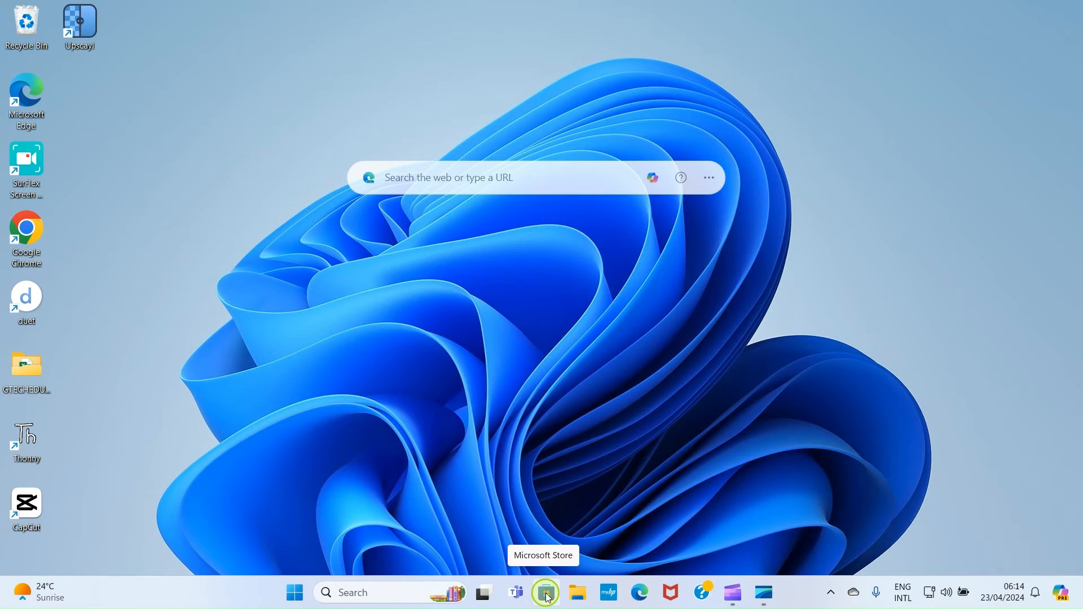
{"action": "mouse_move", "coordinate": [338, 593]}
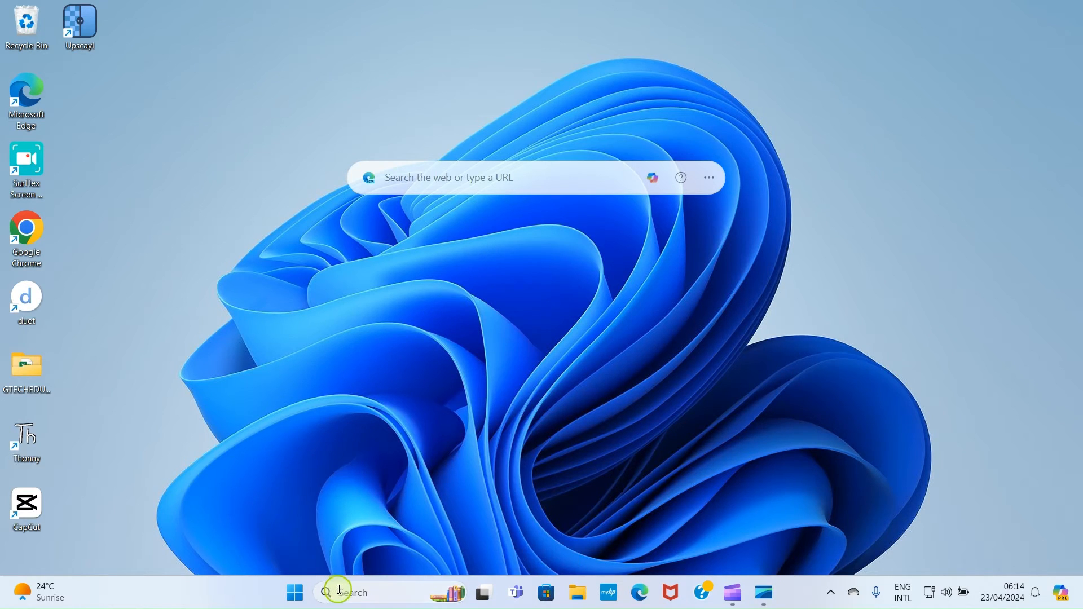
Step: Search Windows for 'microsoft store' to find the Microsoft Store app
{"action": "left_click", "coordinate": [338, 593]}
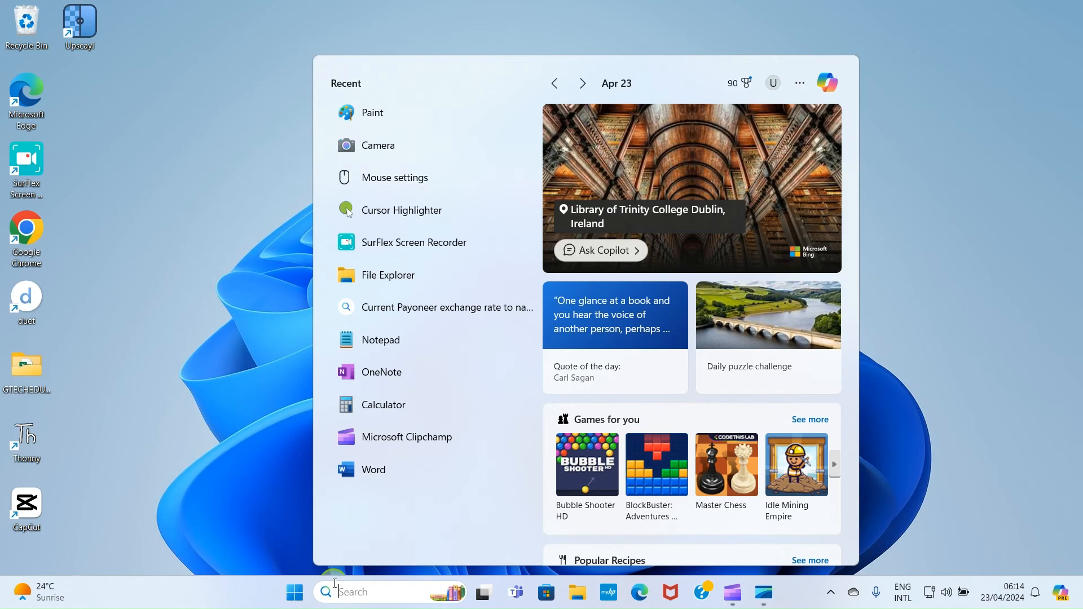
{"action": "type", "text": "it"}
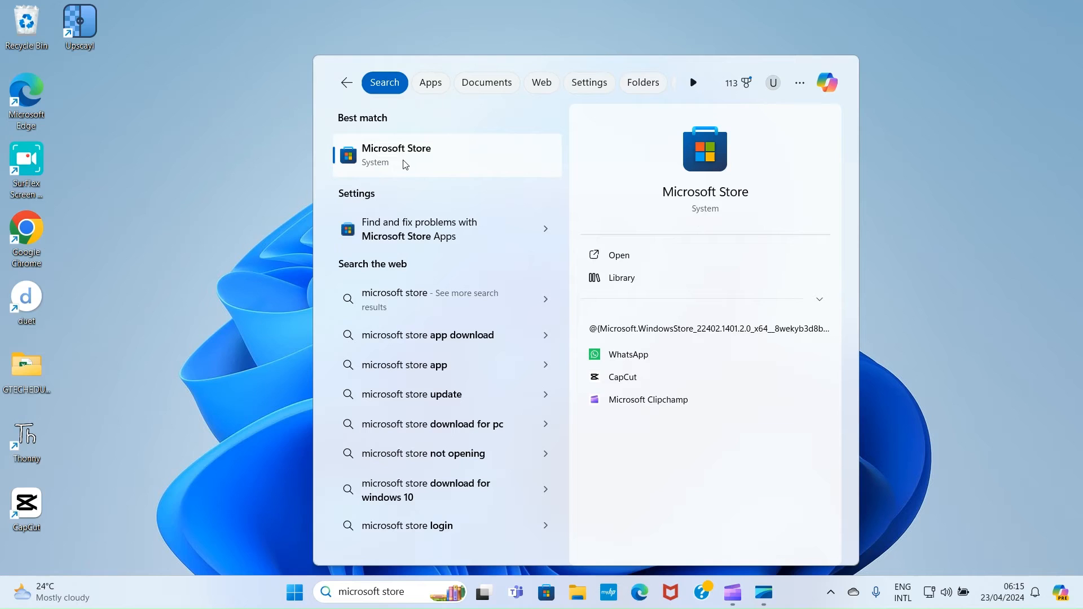
{"action": "mouse_move", "coordinate": [397, 157]}
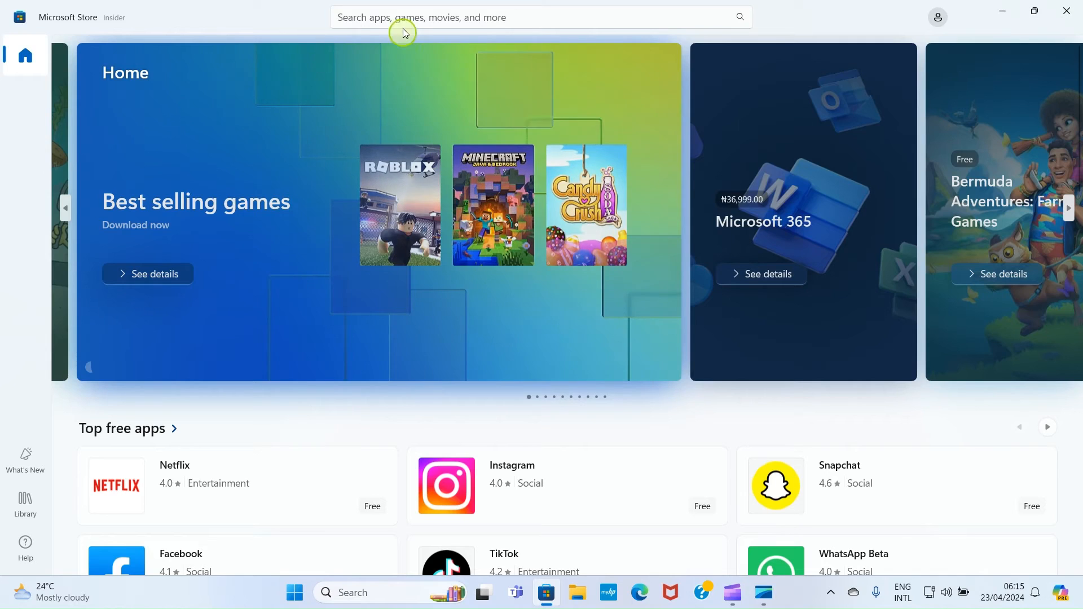
Step: Search the Microsoft Store for 'itunes' to reach the iTunes page by Apple Inc
{"action": "left_click", "coordinate": [484, 17]}
{"action": "type", "text": "itunes"}
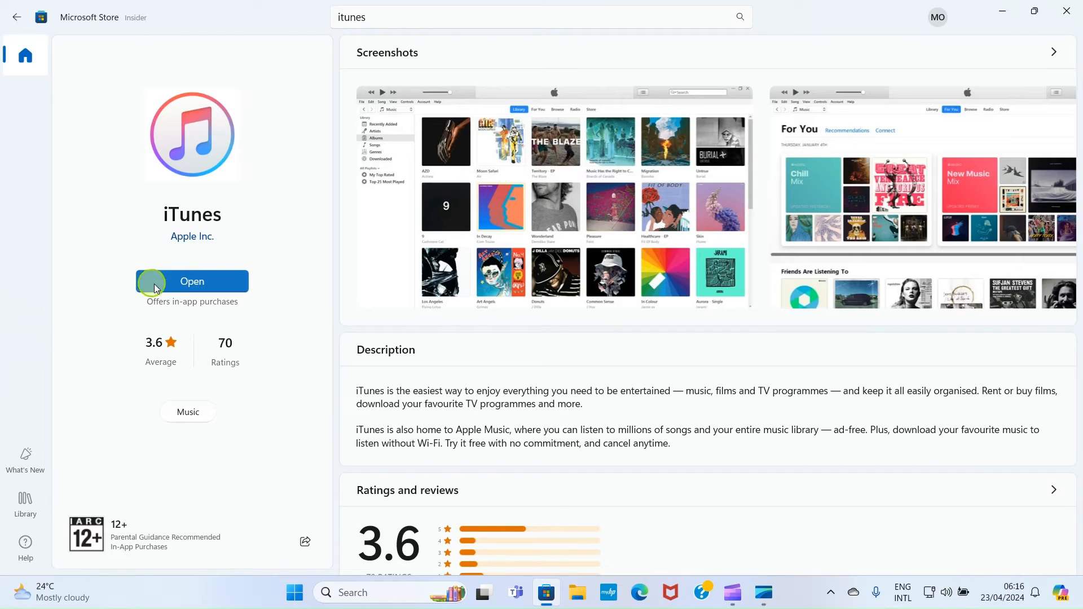
{"action": "mouse_move", "coordinate": [175, 261]}
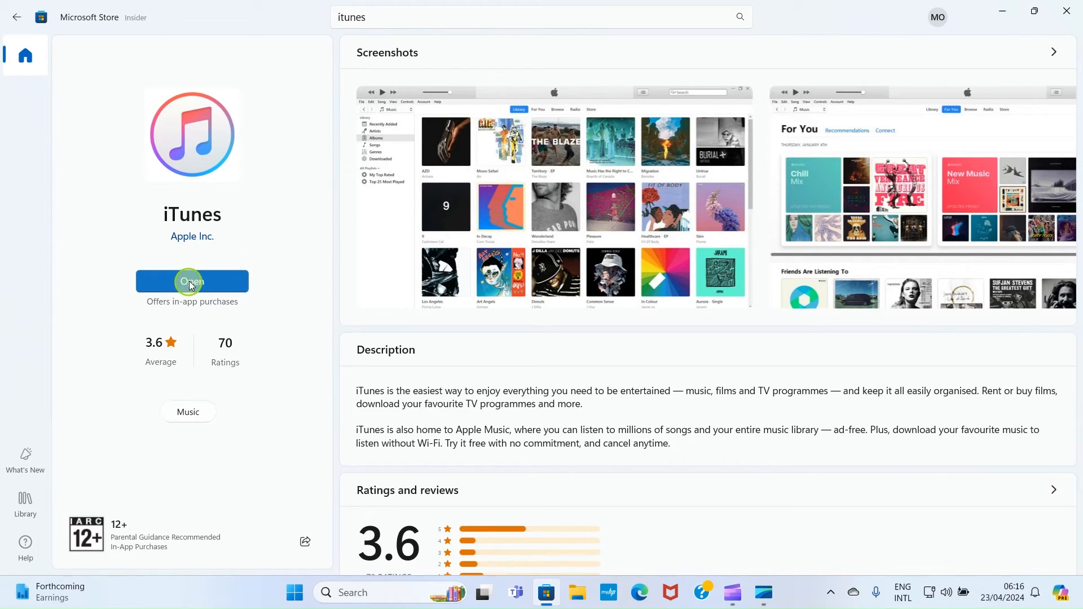
{"action": "mouse_move", "coordinate": [250, 243]}
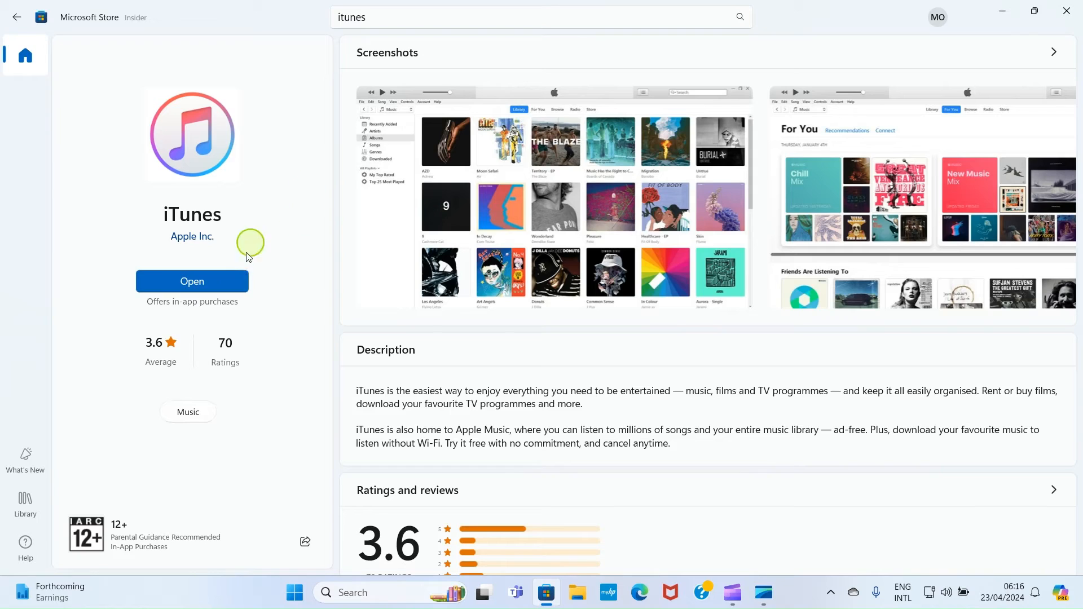
{"action": "mouse_move", "coordinate": [202, 280]}
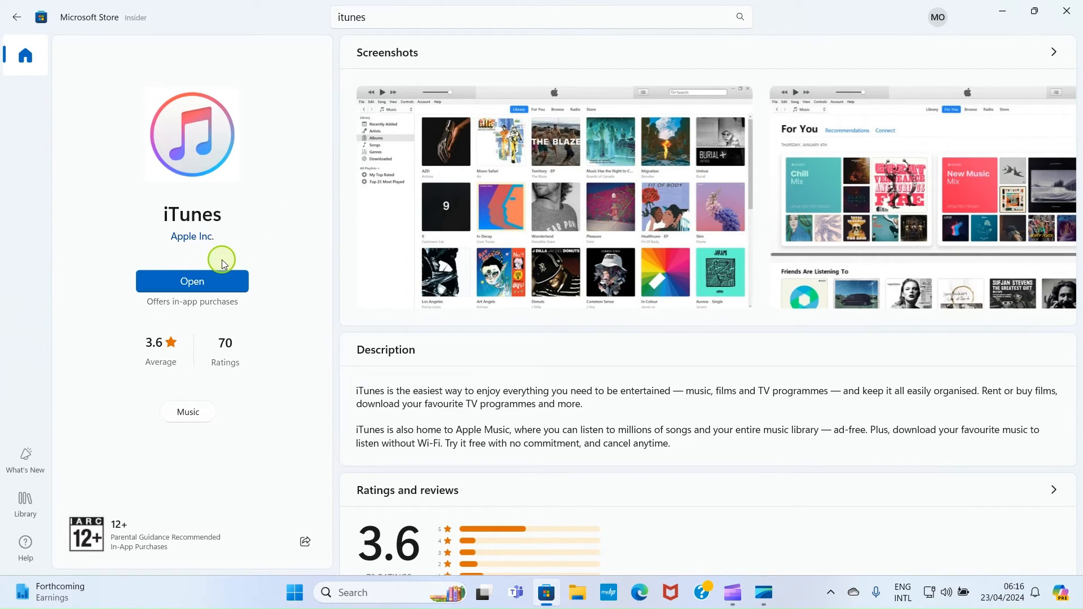
Step: Launch iTunes from the store page and open the connected iPhone 11 Pro's summary
{"action": "left_click", "coordinate": [192, 280]}
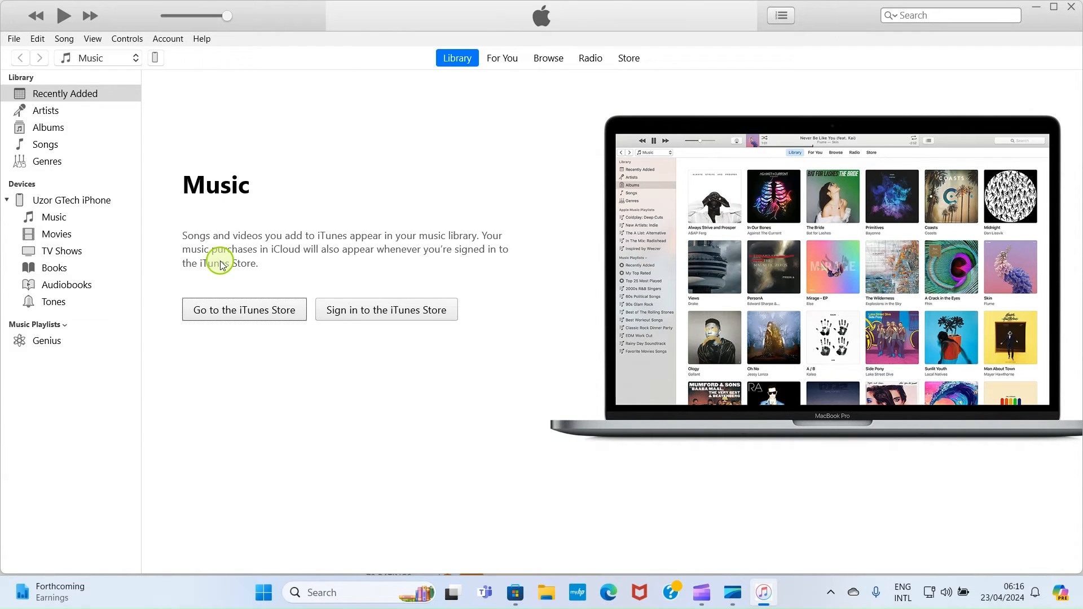
{"action": "mouse_move", "coordinate": [278, 266]}
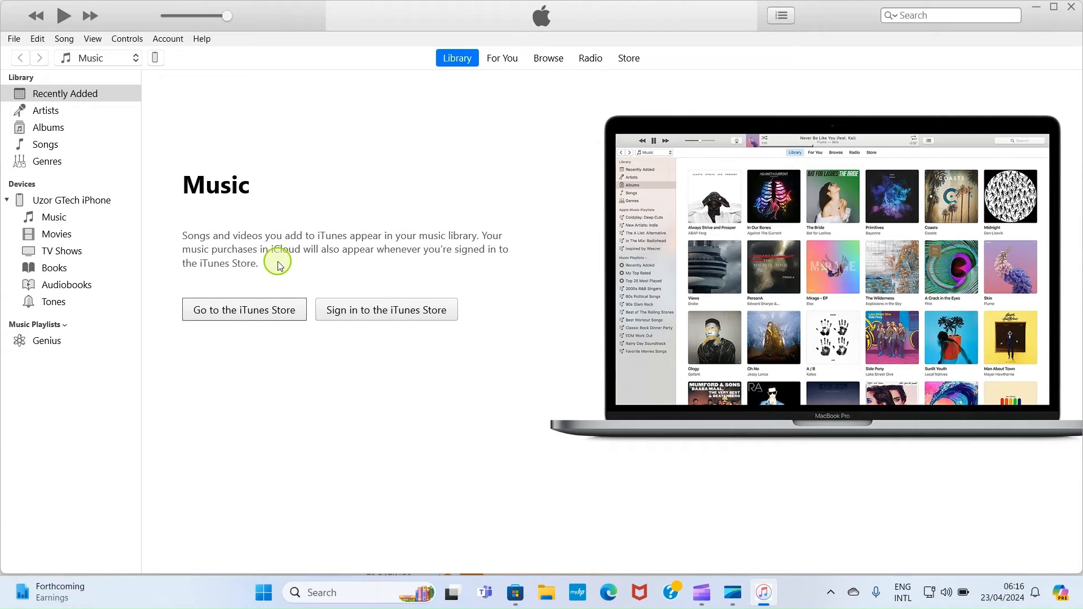
{"action": "mouse_move", "coordinate": [232, 212]}
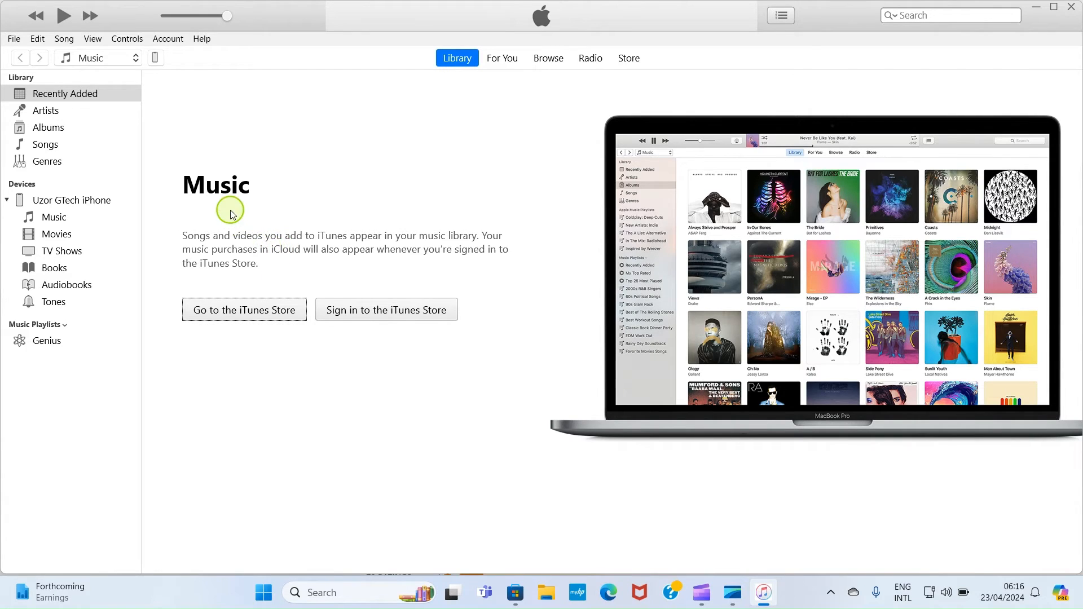
{"action": "mouse_move", "coordinate": [150, 55]}
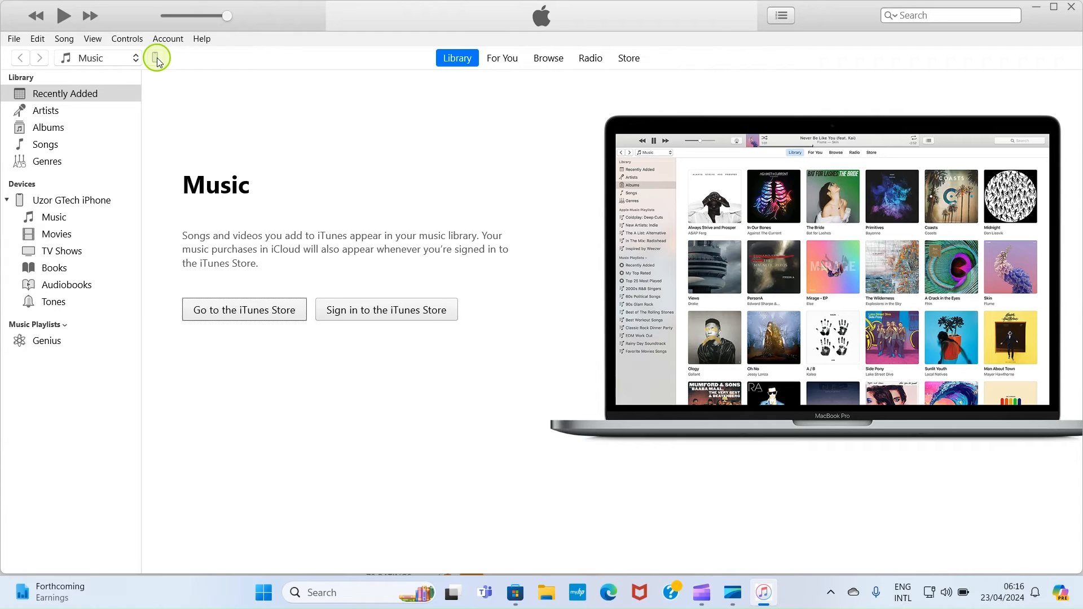
{"action": "left_click", "coordinate": [156, 57]}
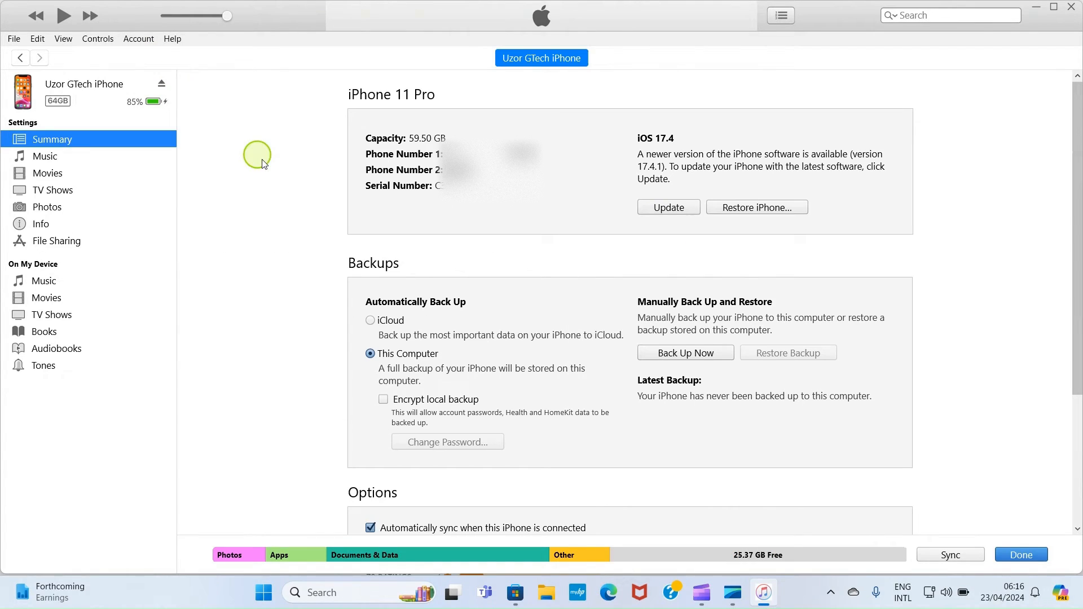
{"action": "mouse_move", "coordinate": [192, 308]}
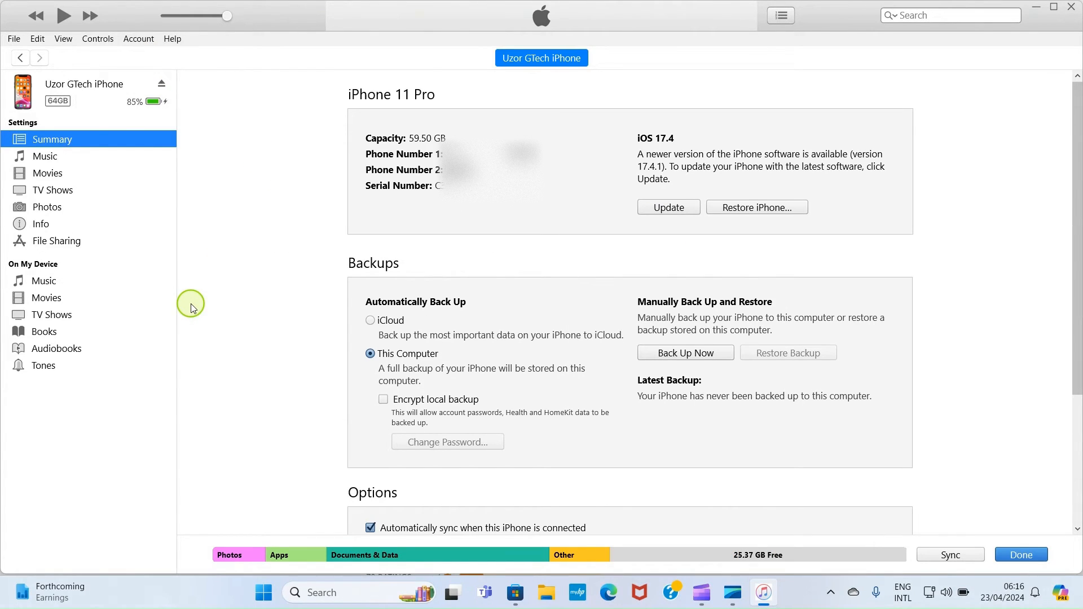
{"action": "mouse_move", "coordinate": [139, 239]}
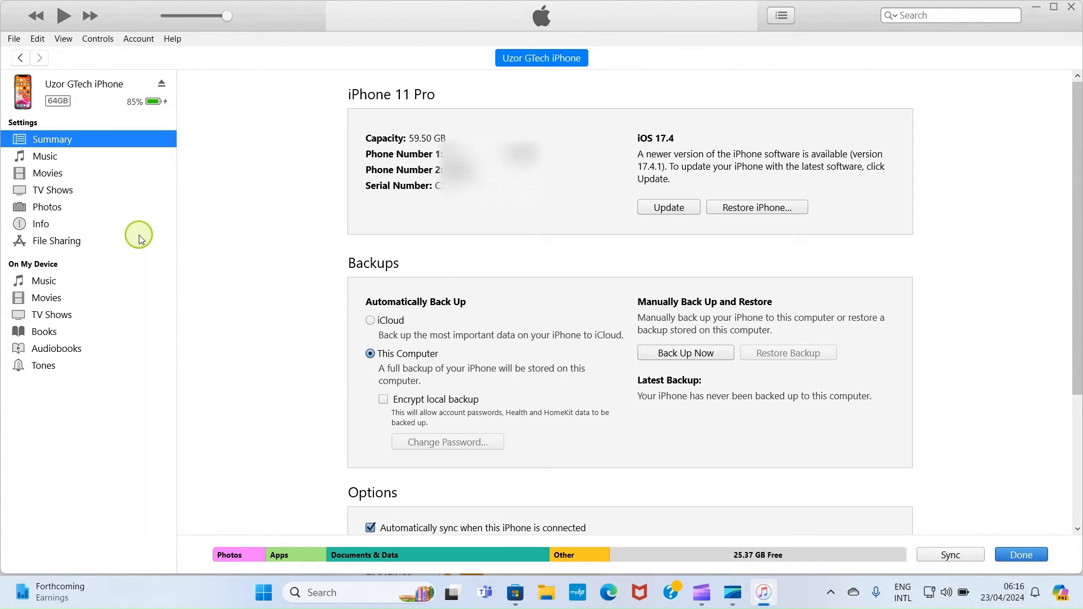
{"action": "mouse_move", "coordinate": [151, 267]}
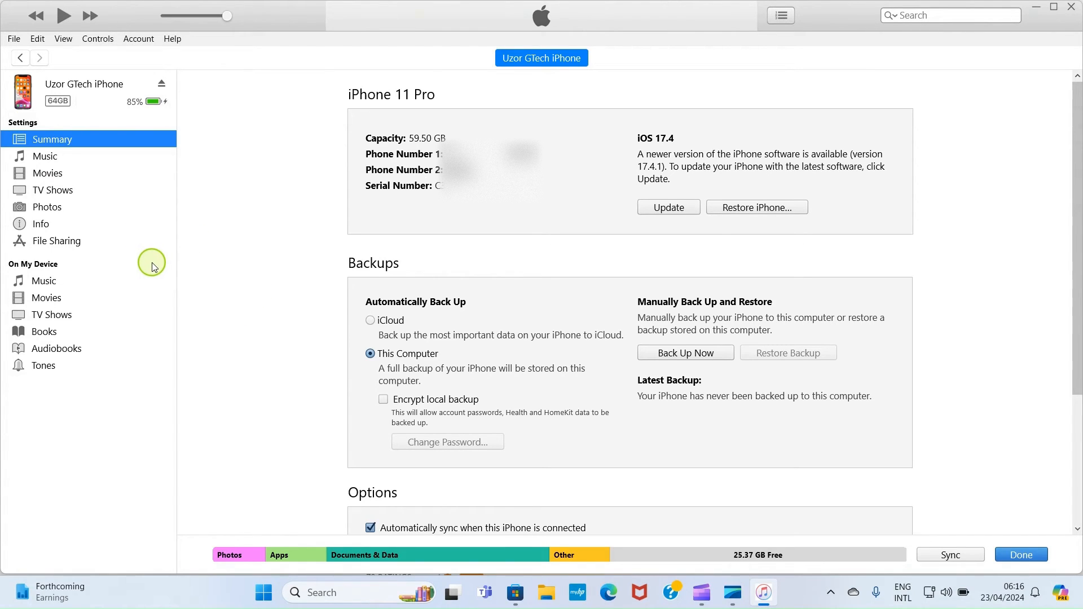
{"action": "mouse_move", "coordinate": [52, 242]}
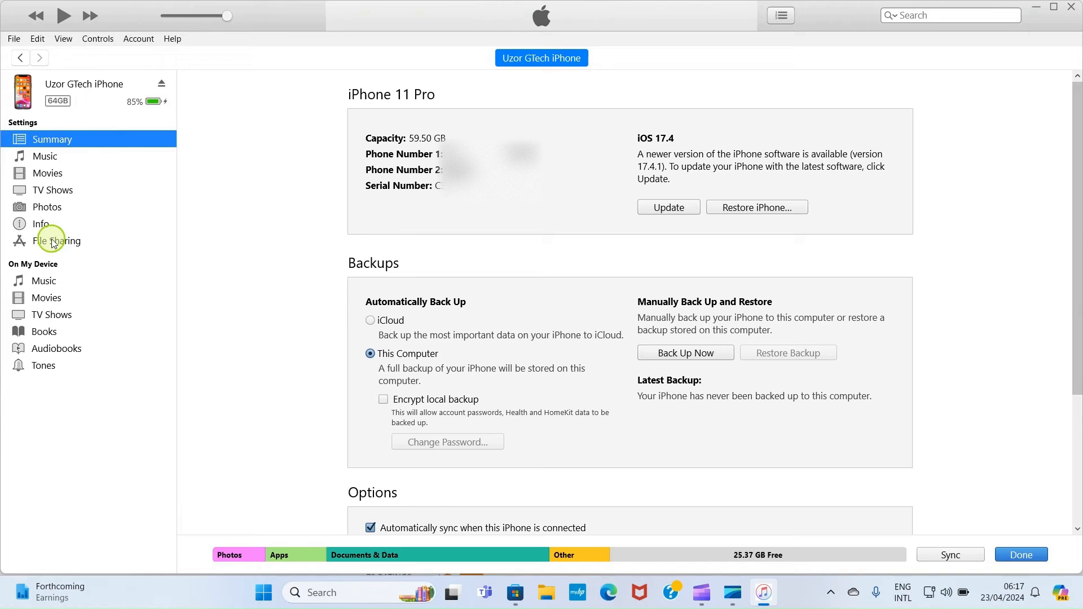
Step: In File Sharing, select the Word app to list its documents including onlinemoney.pdf
{"action": "left_click", "coordinate": [57, 240]}
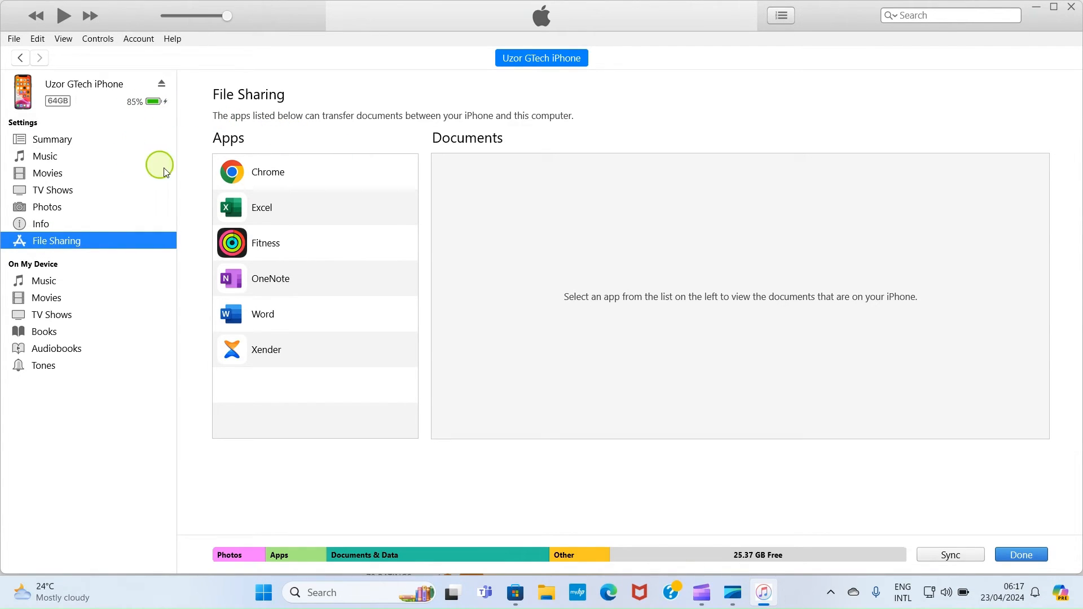
{"action": "mouse_move", "coordinate": [282, 132]}
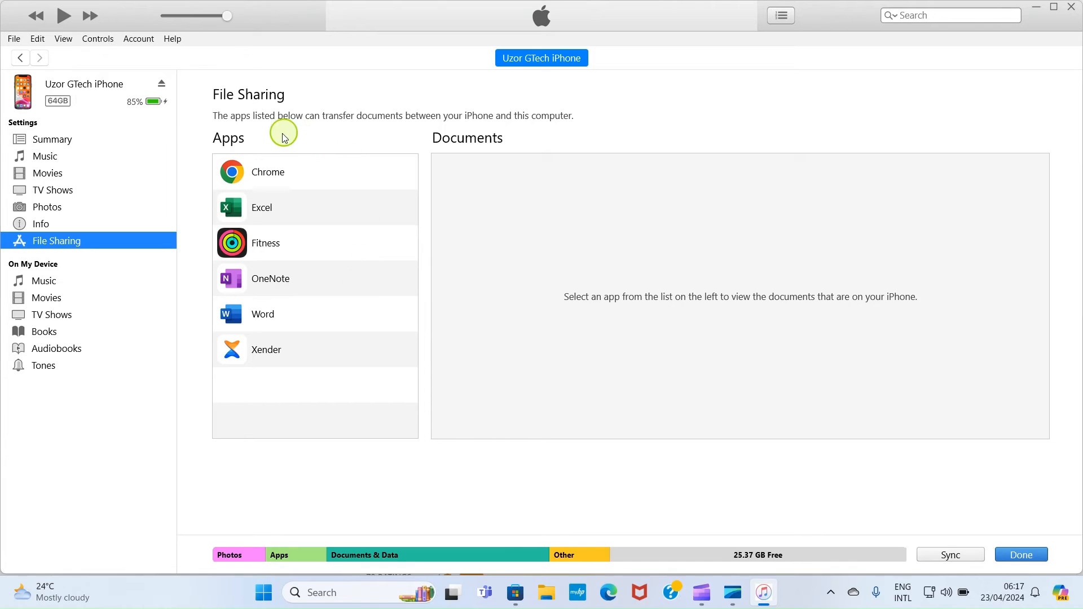
{"action": "mouse_move", "coordinate": [234, 124]}
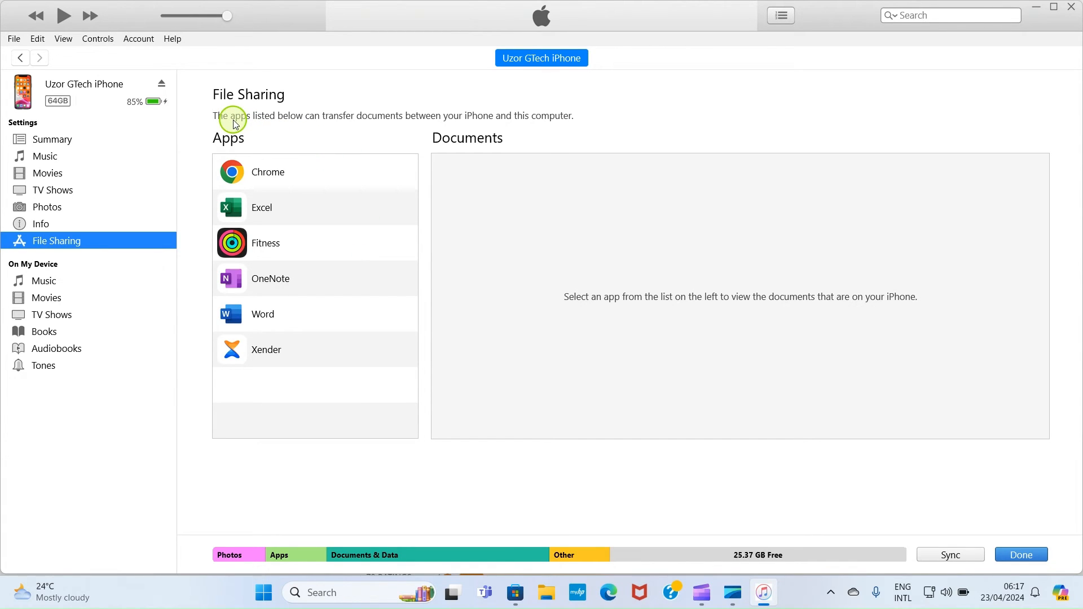
{"action": "mouse_move", "coordinate": [397, 421]}
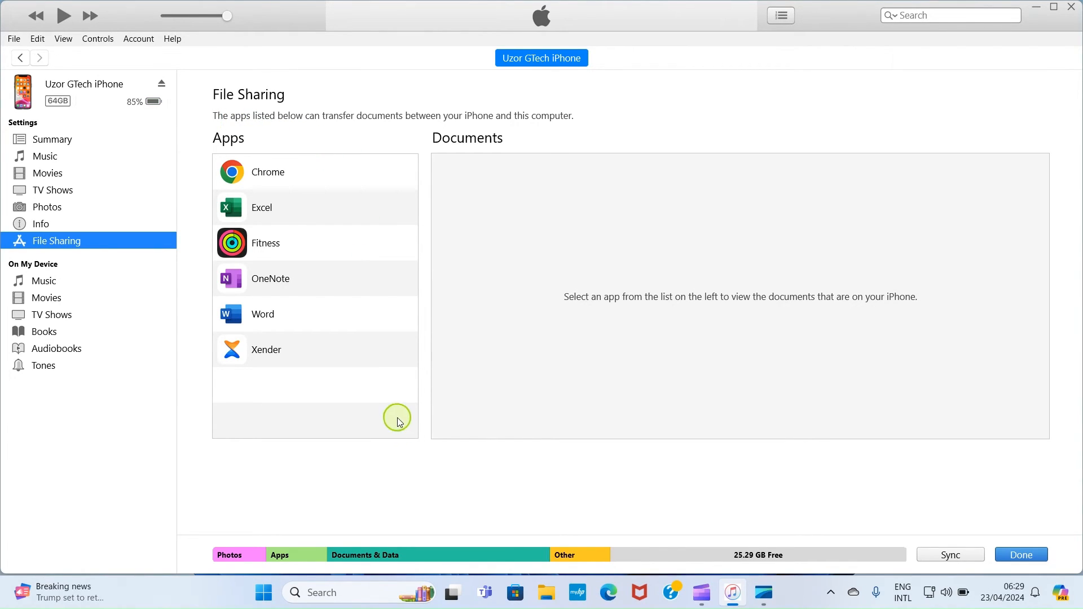
{"action": "mouse_move", "coordinate": [353, 332]}
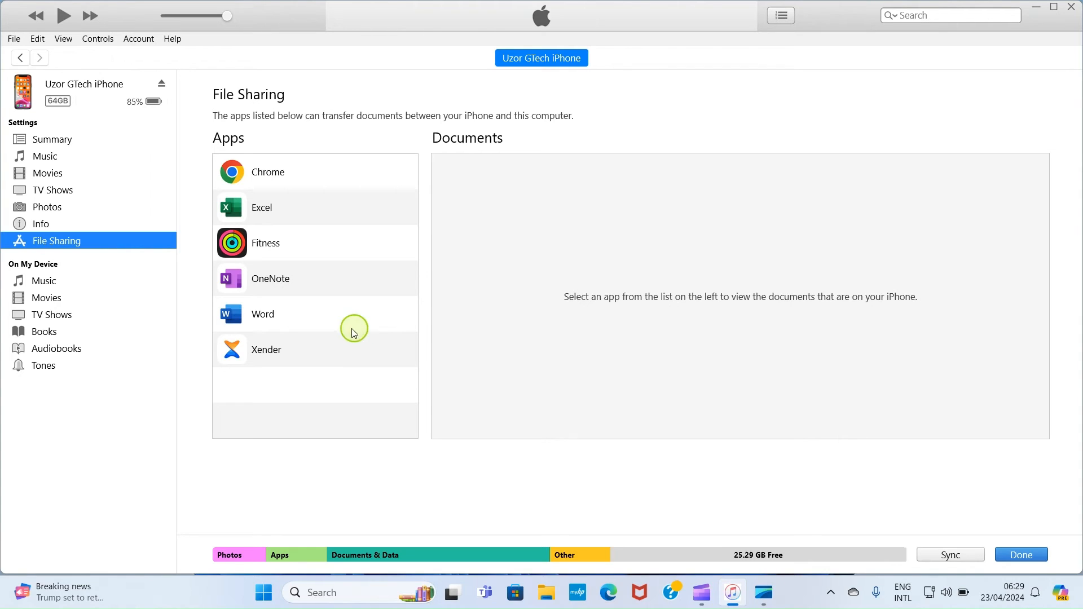
{"action": "mouse_move", "coordinate": [269, 317]}
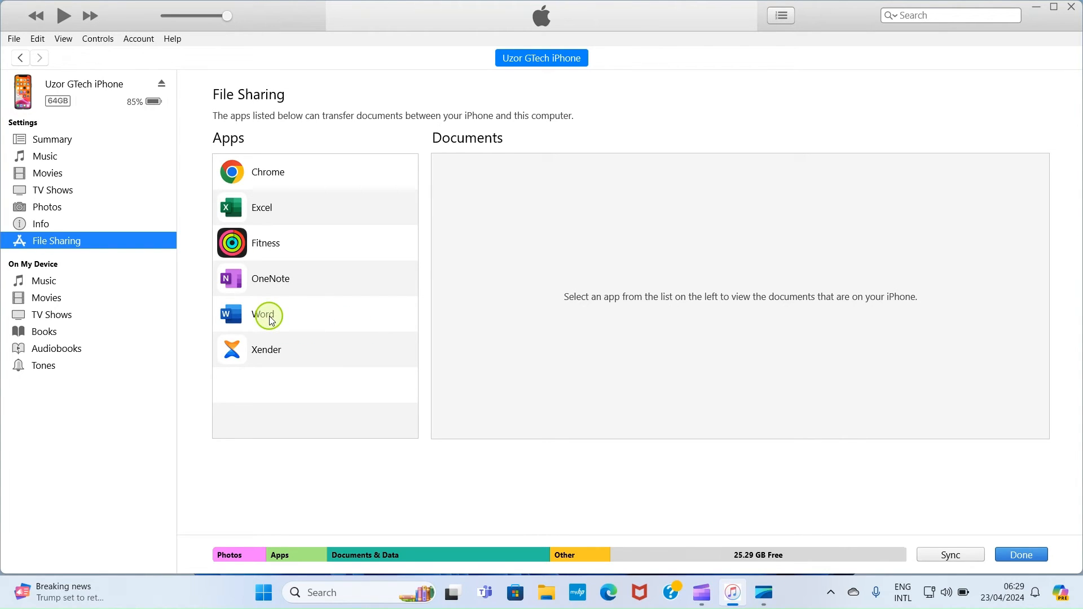
{"action": "left_click", "coordinate": [266, 315]}
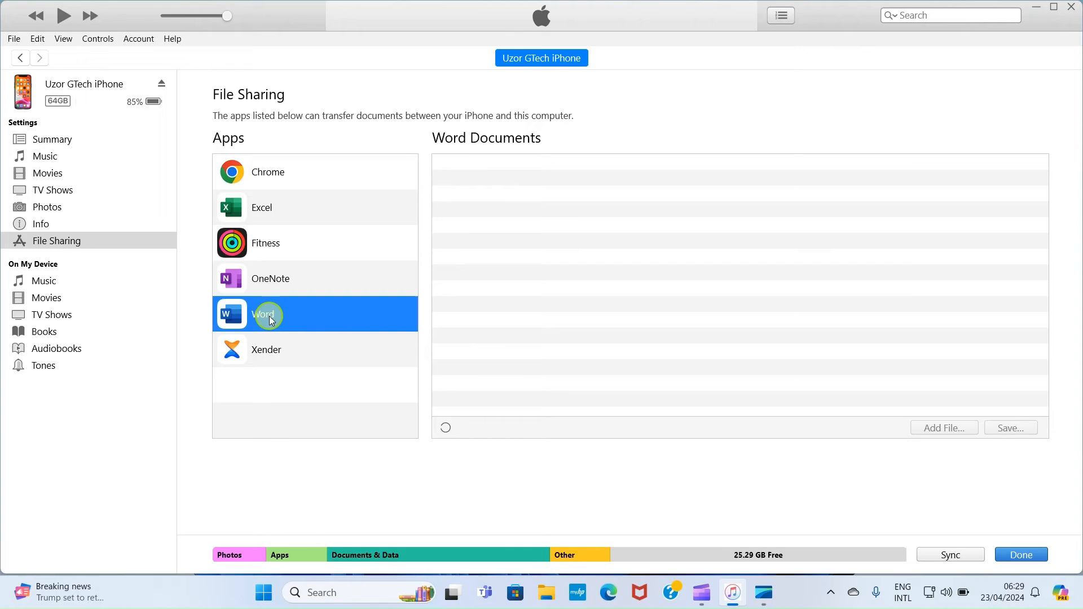
{"action": "left_click", "coordinate": [263, 314]}
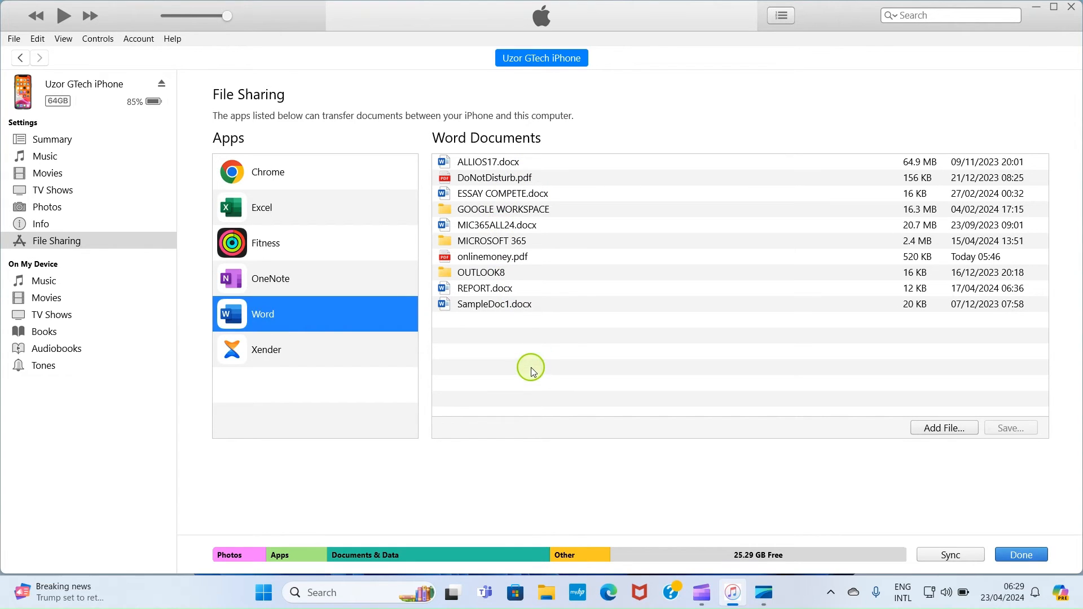
{"action": "mouse_move", "coordinate": [521, 240]}
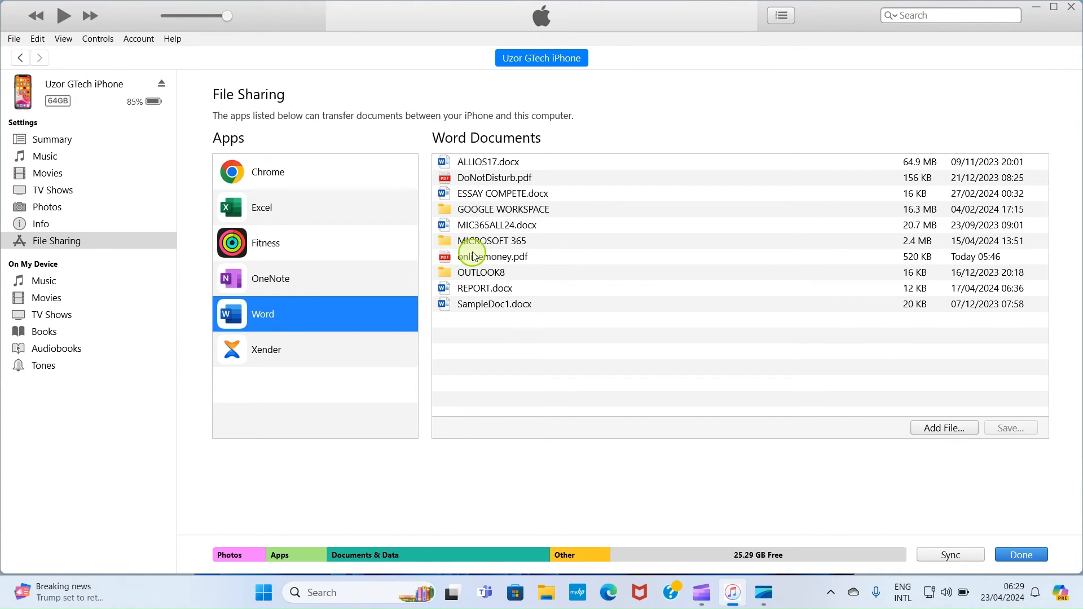
{"action": "mouse_move", "coordinate": [484, 251]}
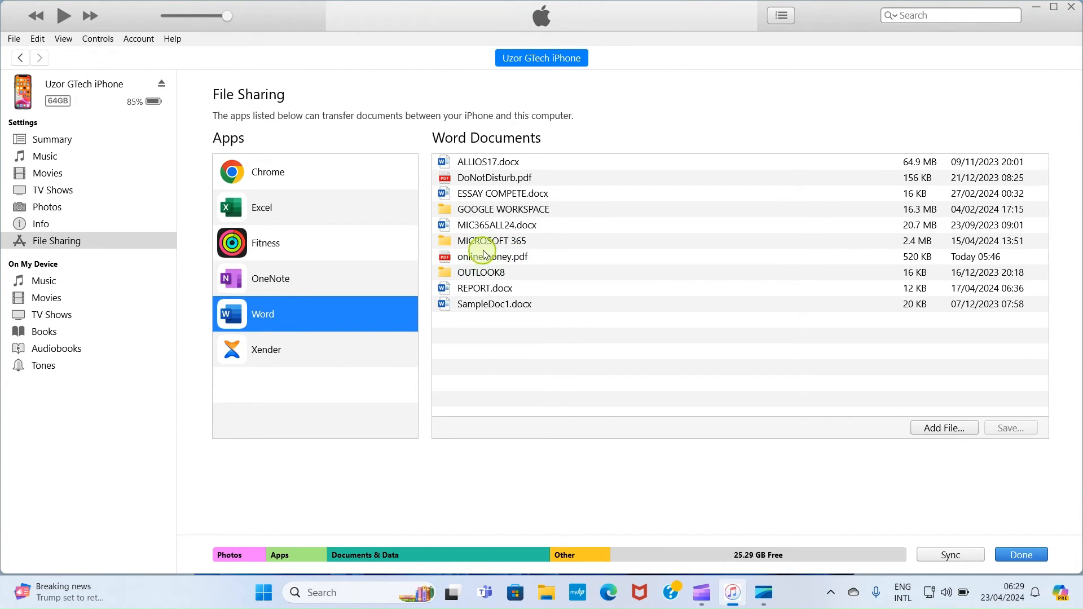
Step: Select onlinemoney.pdf under Word Documents and start saving it to the computer
{"action": "left_click", "coordinate": [493, 256]}
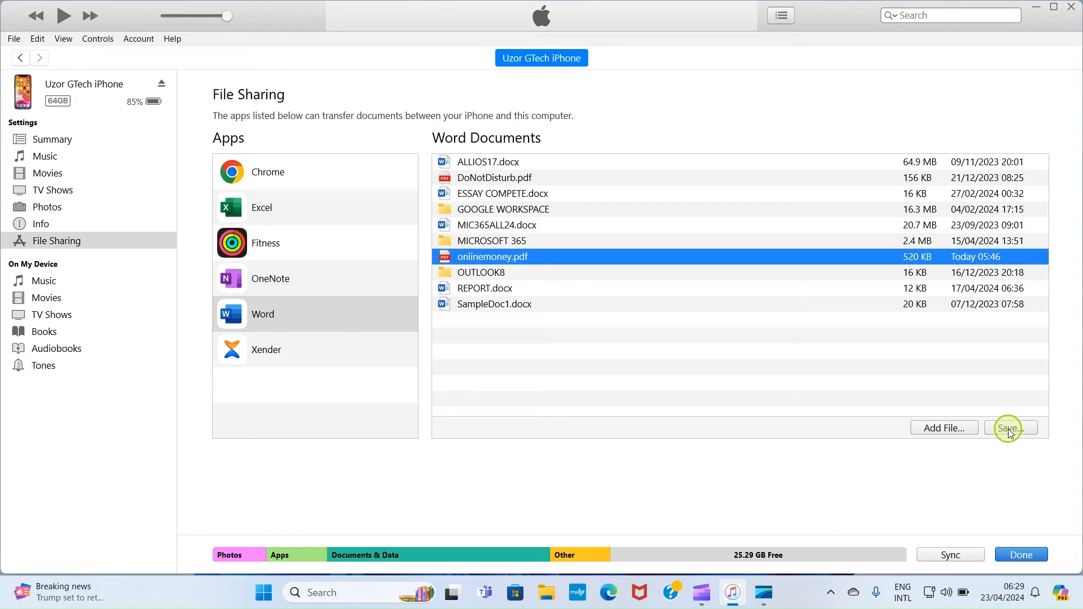
{"action": "left_click", "coordinate": [1010, 427]}
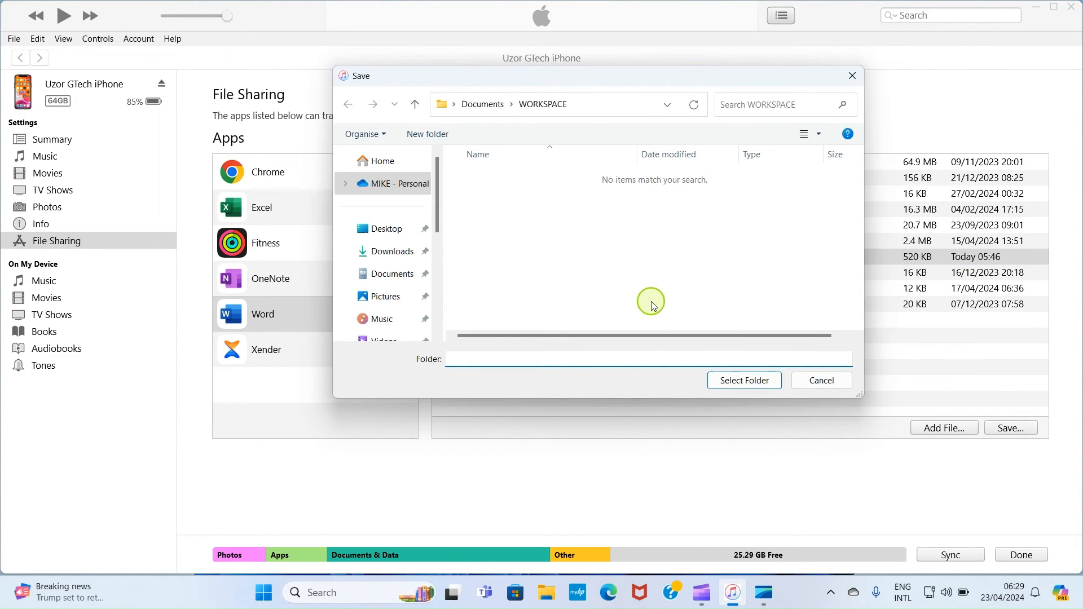
{"action": "mouse_move", "coordinate": [596, 265]}
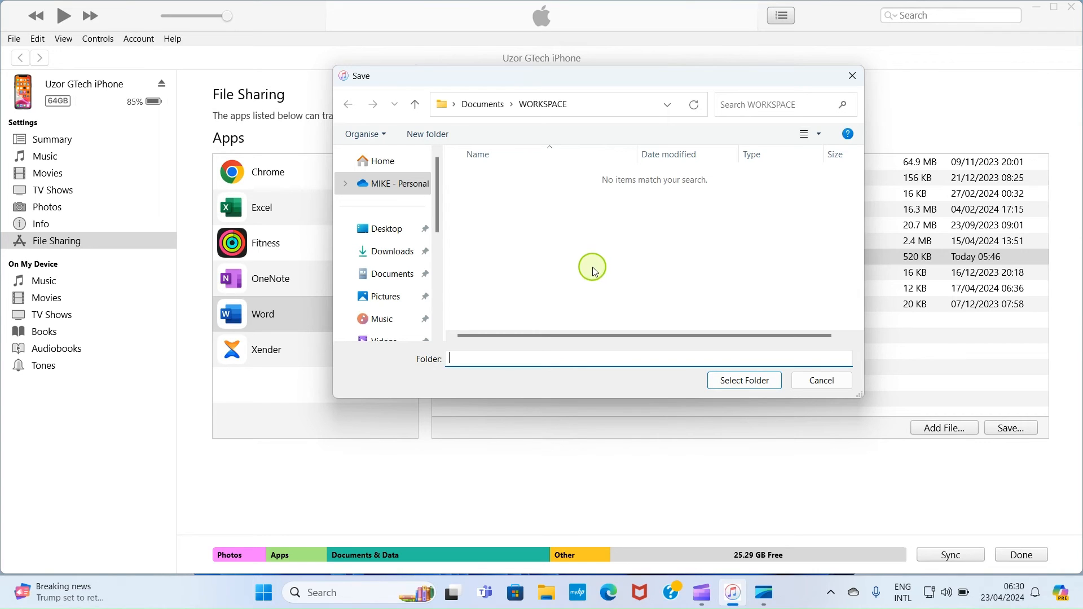
{"action": "mouse_move", "coordinate": [391, 273]}
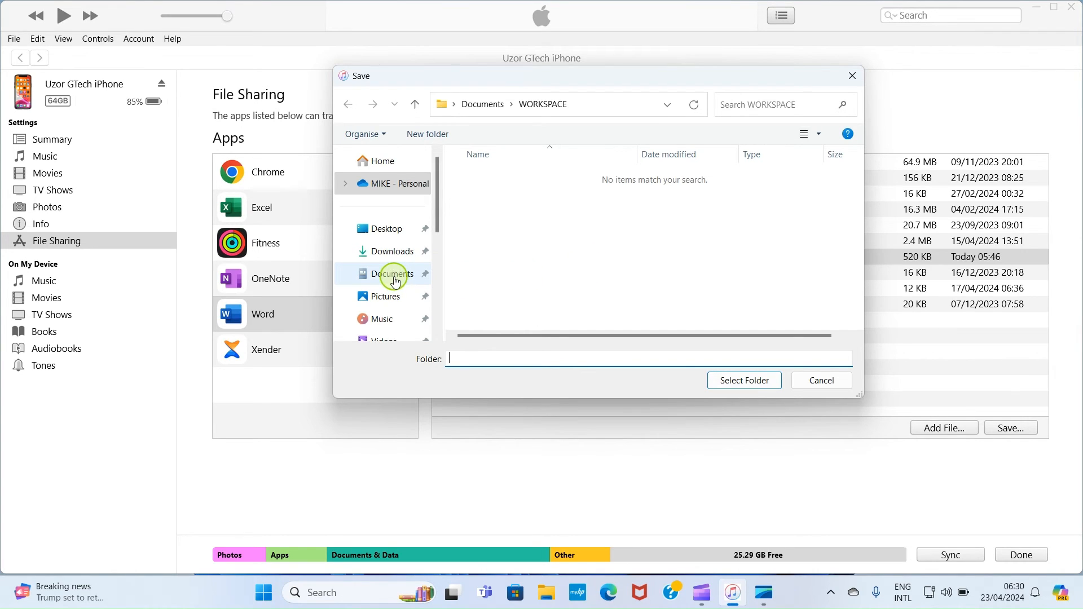
Step: Choose the laptop's Documents folder as destination and save onlinemoney.pdf there
{"action": "left_click", "coordinate": [392, 273]}
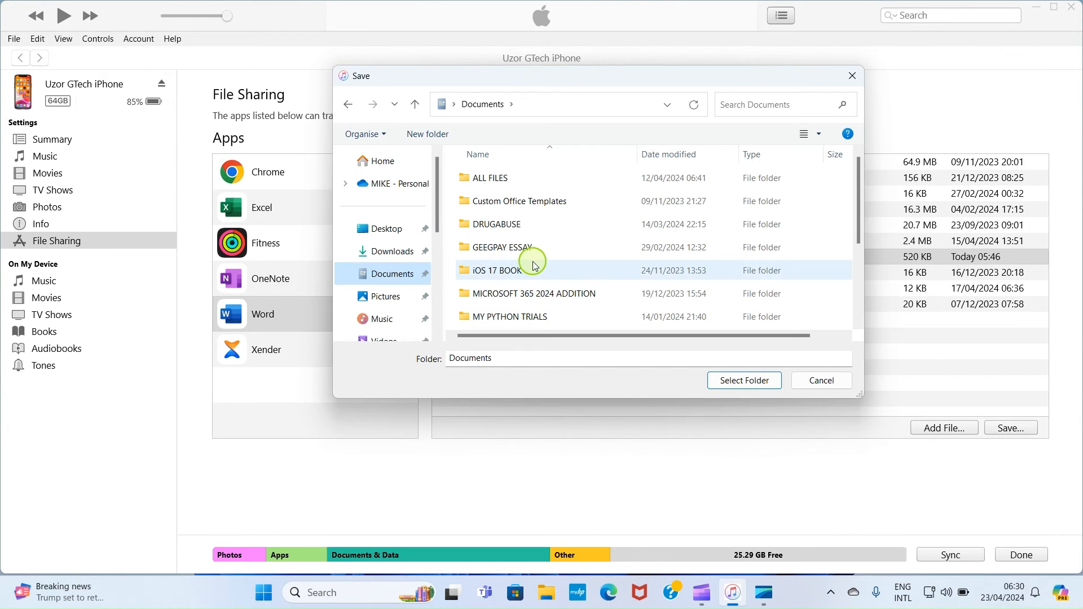
{"action": "scroll", "scroll_direction": "down", "scroll_amount": 3}
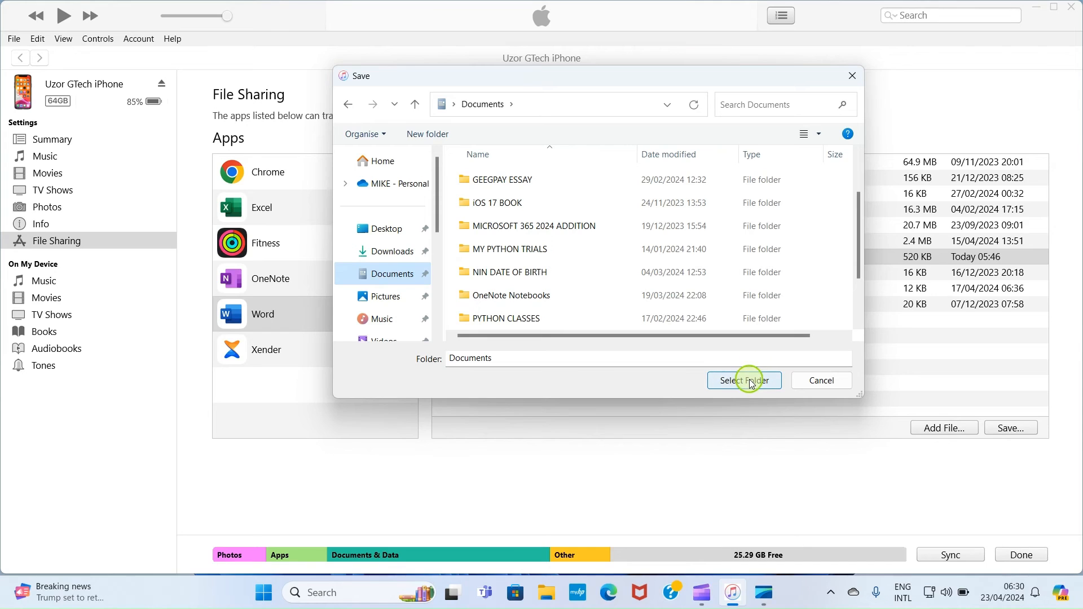
{"action": "left_click", "coordinate": [743, 380]}
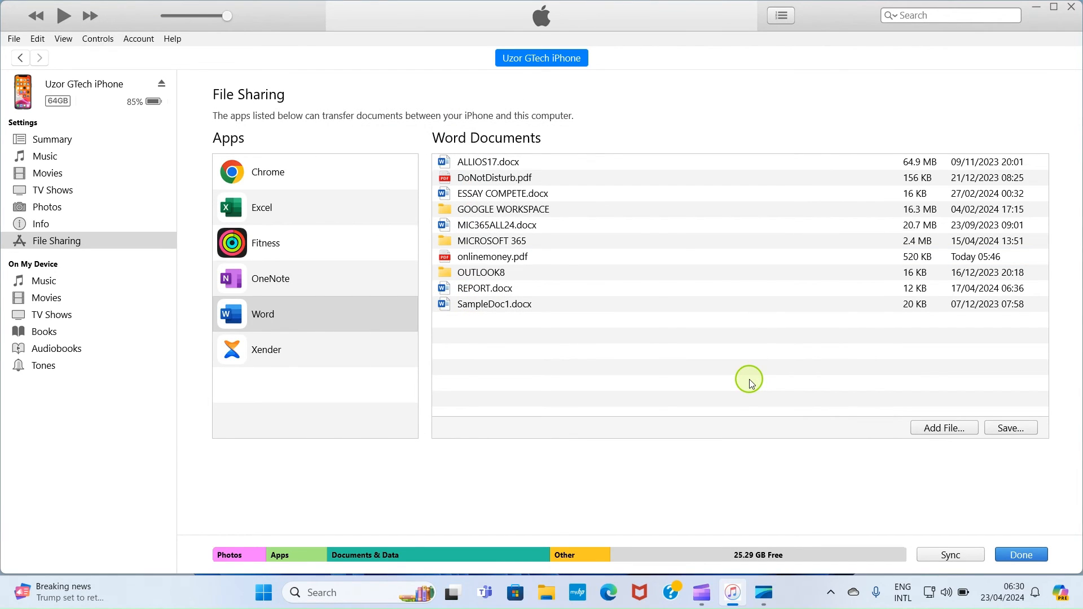
{"action": "mouse_move", "coordinate": [617, 336]}
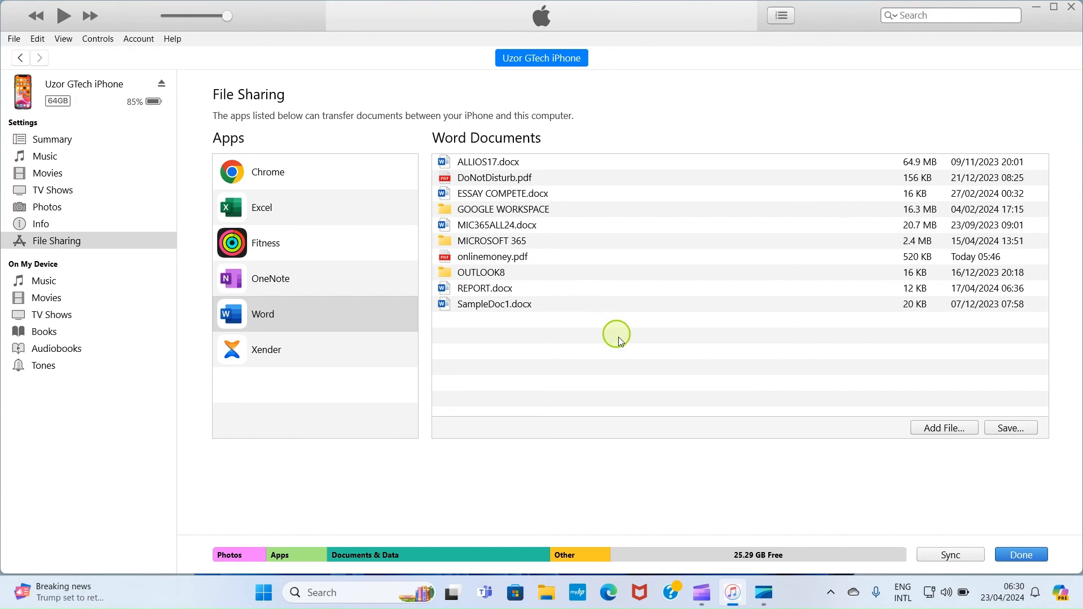
{"action": "mouse_move", "coordinate": [626, 354]}
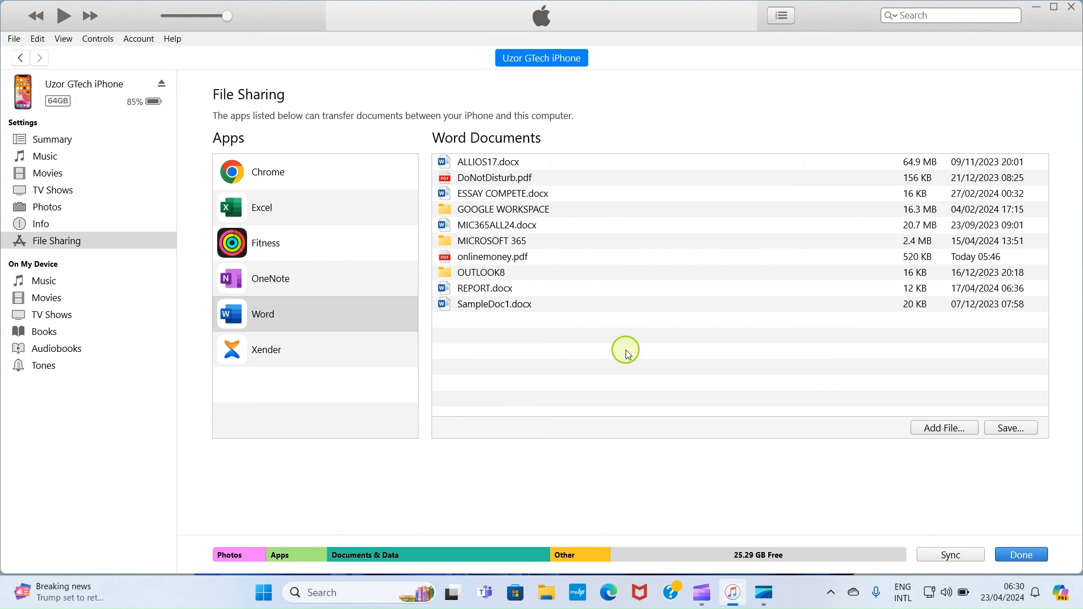
{"action": "mouse_move", "coordinate": [548, 592]}
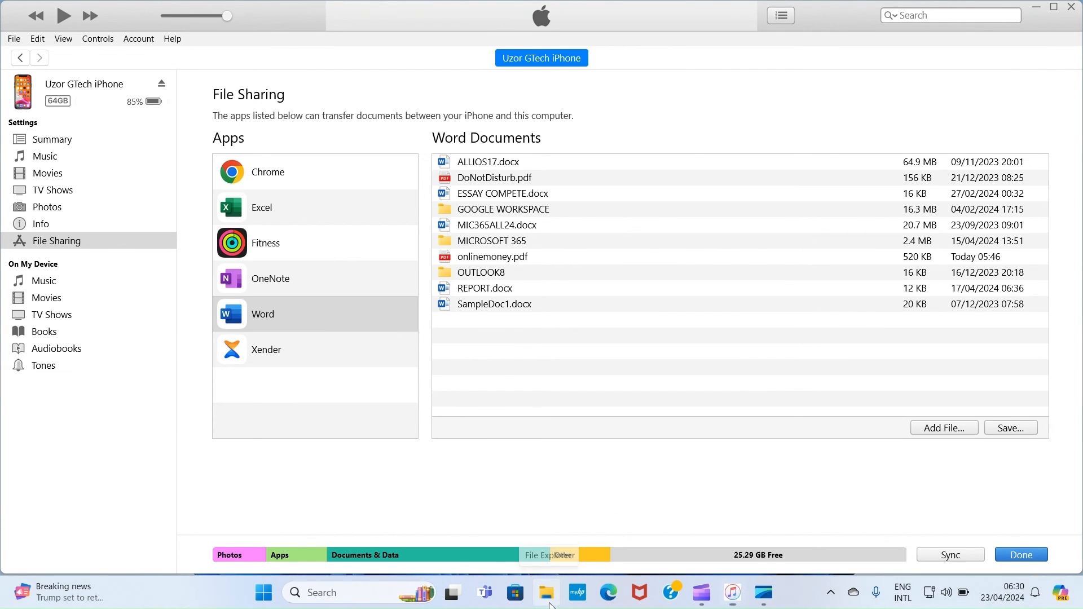
Step: Show the Documents folder in File Explorer with the saved onlinemoney PDF in view
{"action": "left_click", "coordinate": [546, 592]}
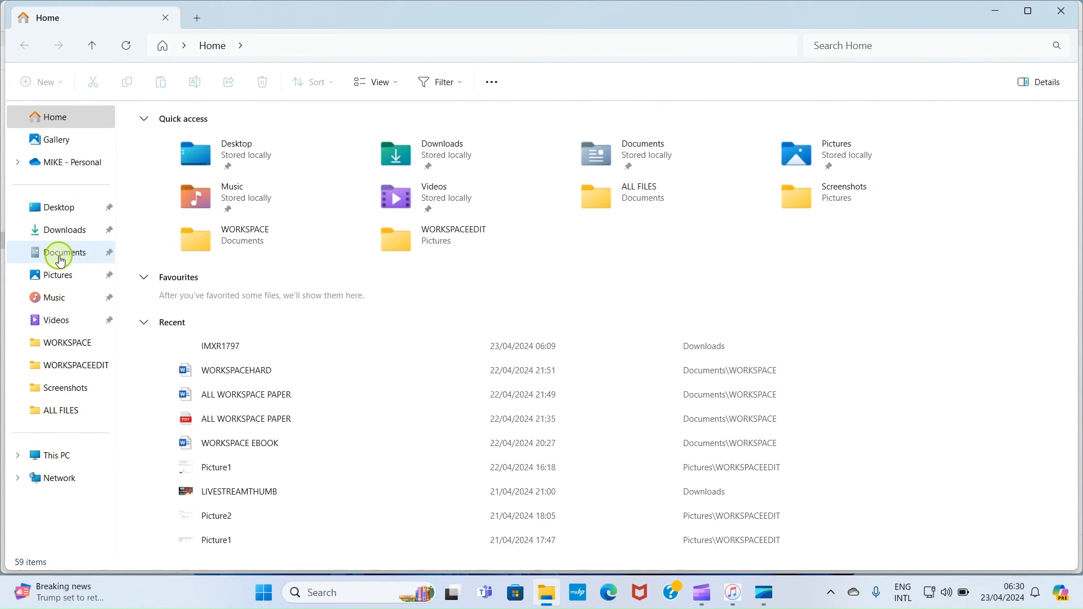
{"action": "left_click", "coordinate": [65, 251]}
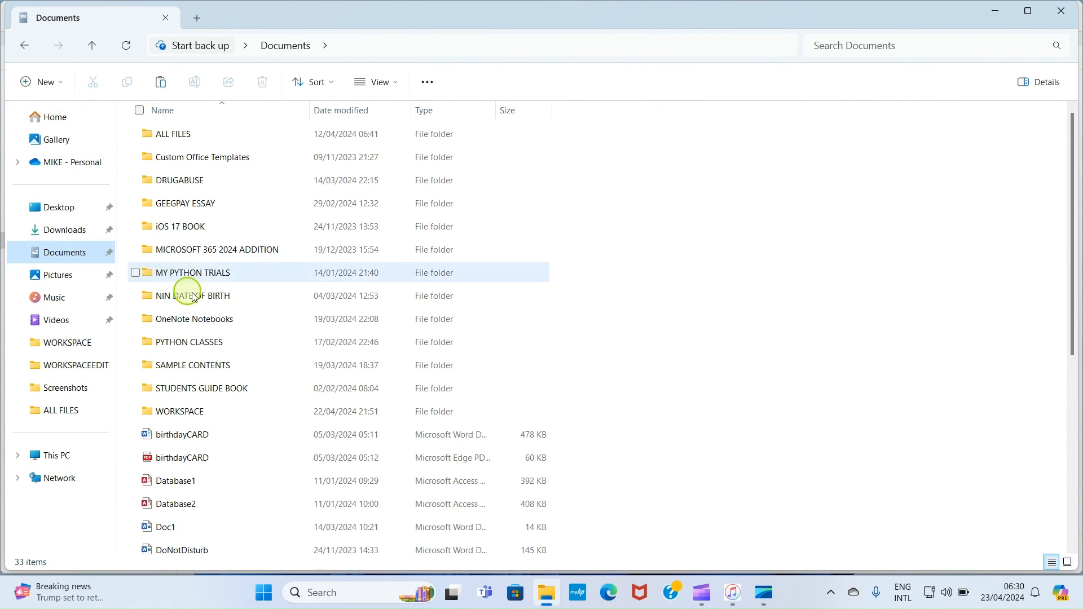
{"action": "scroll", "scroll_direction": "down", "scroll_amount": 3}
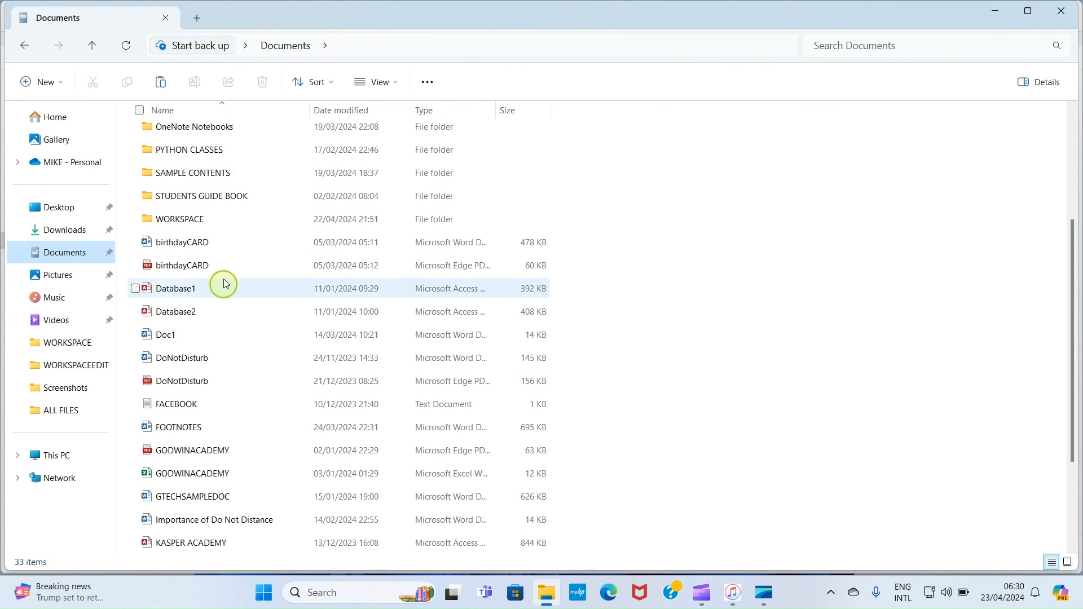
{"action": "scroll", "scroll_direction": "down", "scroll_amount": 3}
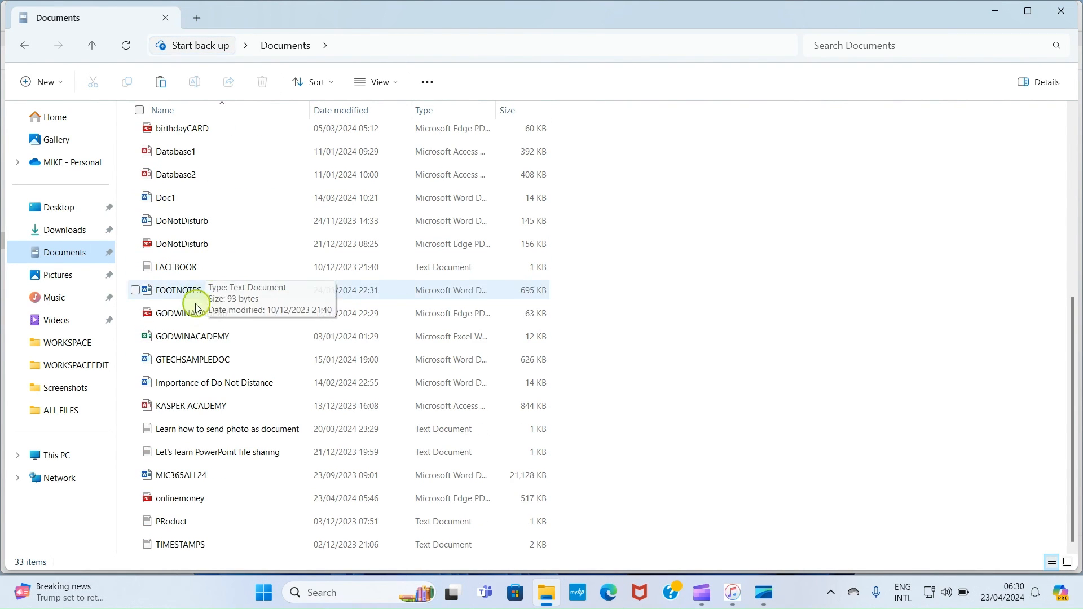
{"action": "mouse_move", "coordinate": [159, 497]}
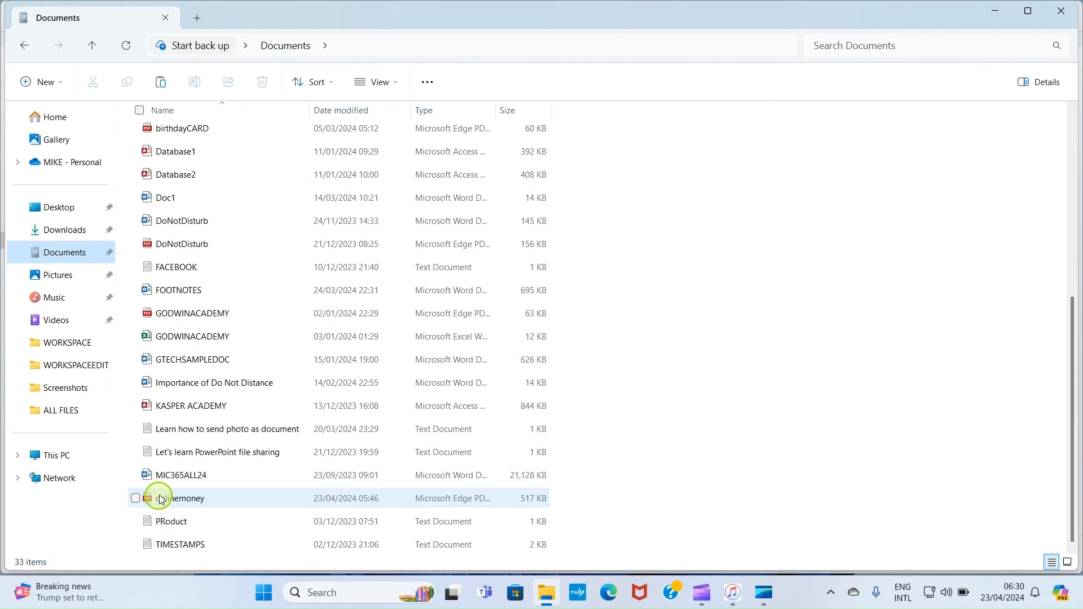